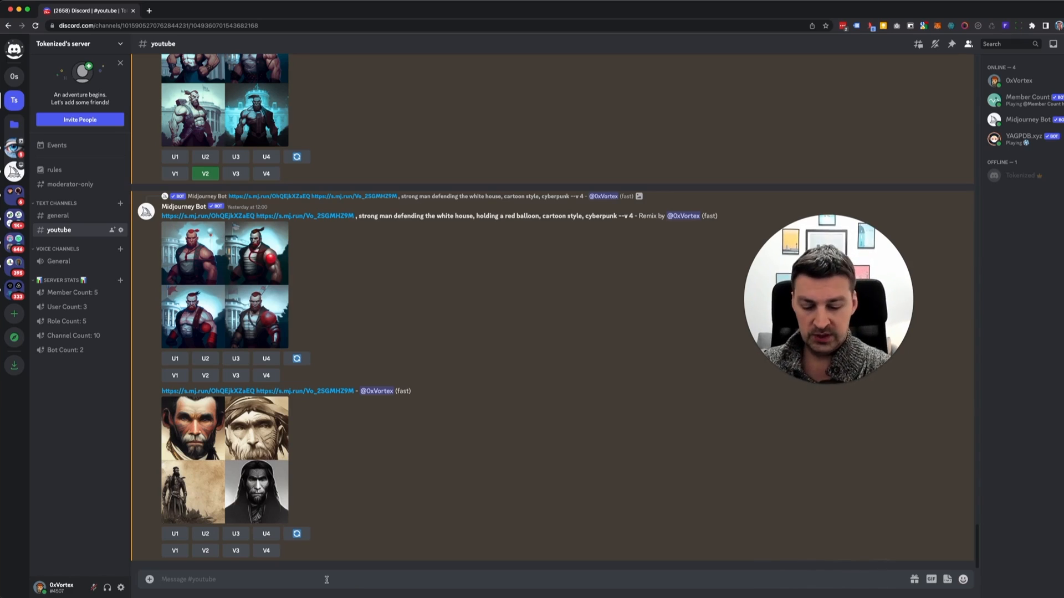
- Scroll to the settings panel and choose MJ version 4 as the default model
scroll("down", 3)
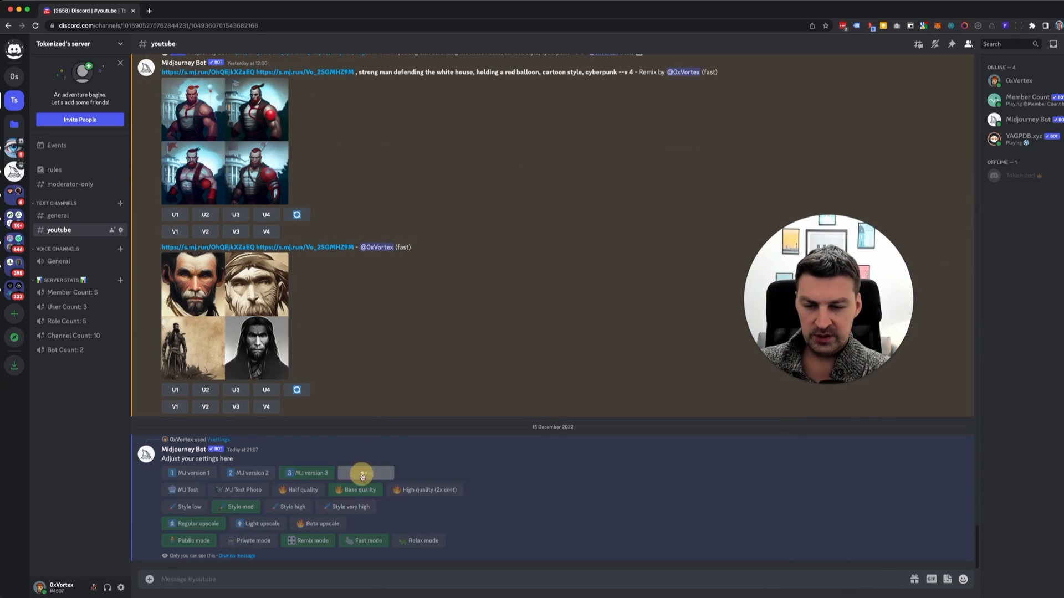
left_click(366, 472)
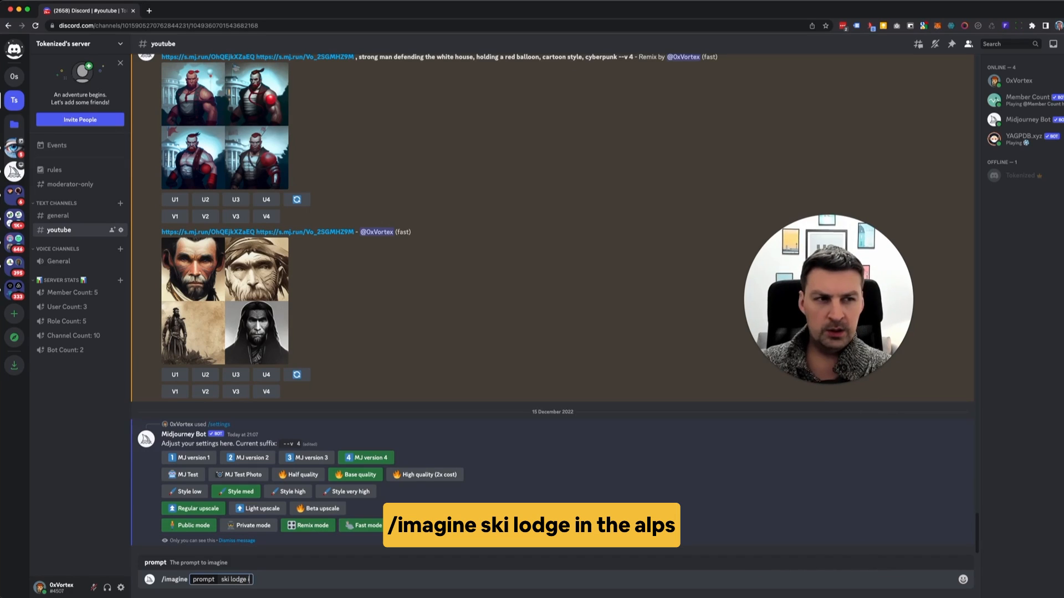
- Complete the prompt 'ski lodge in the alps' and generate the four-image grid
type("in the alps")
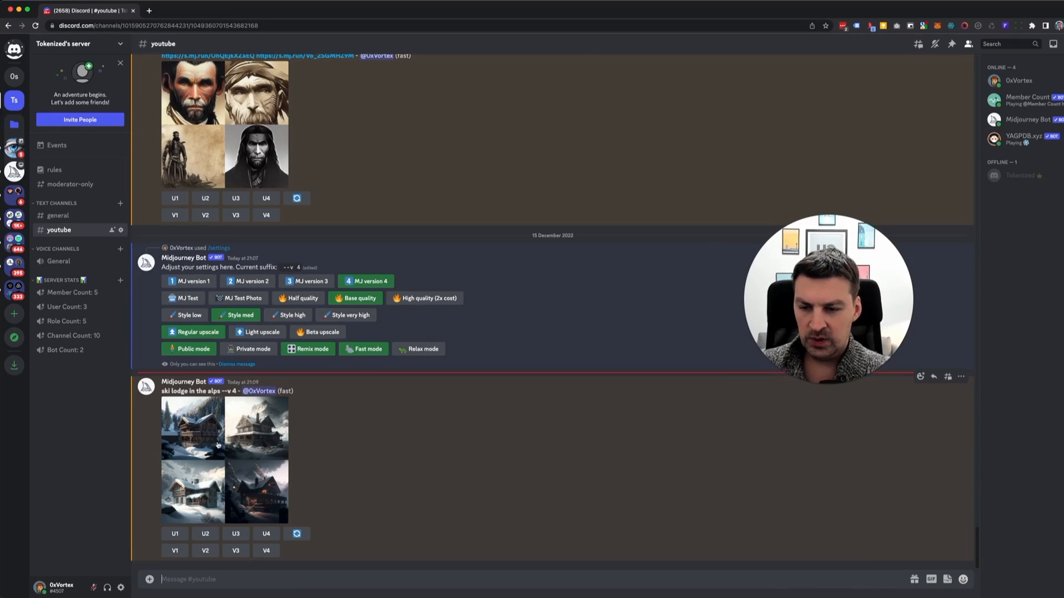
left_click(224, 454)
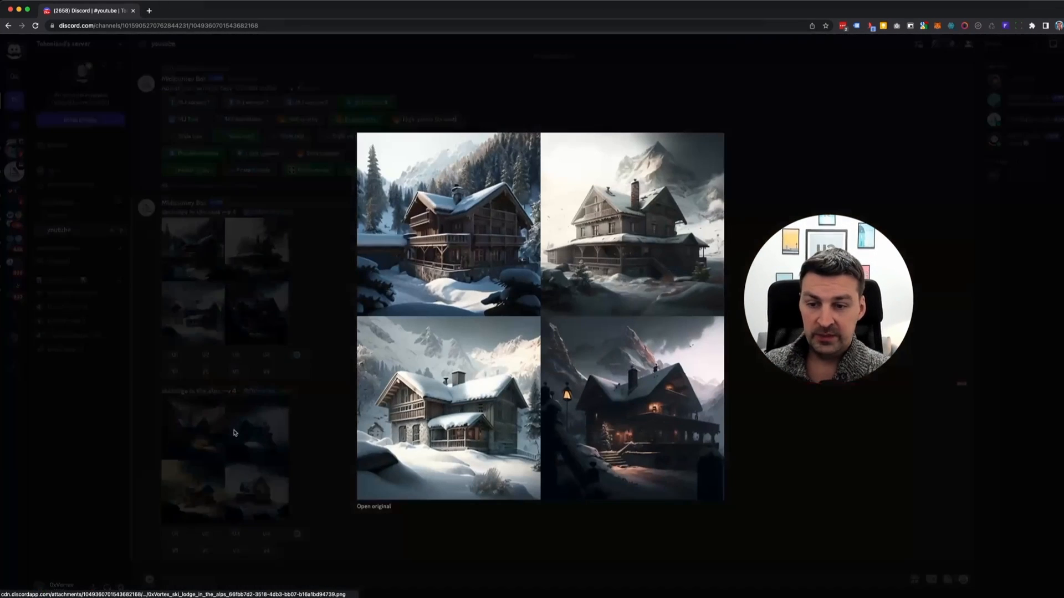
- Close the enlarged ski lodge image preview
left_click(373, 506)
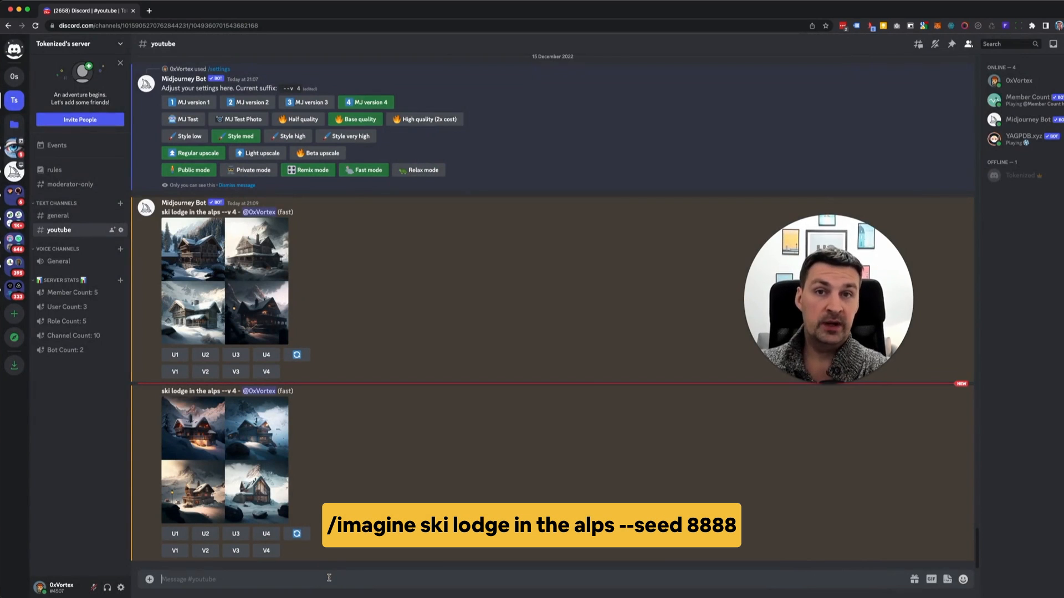
- Submit '/imagine ski lodge in the alps --seed 8888' to the bot
type("/imagine prompt ski lodge in")
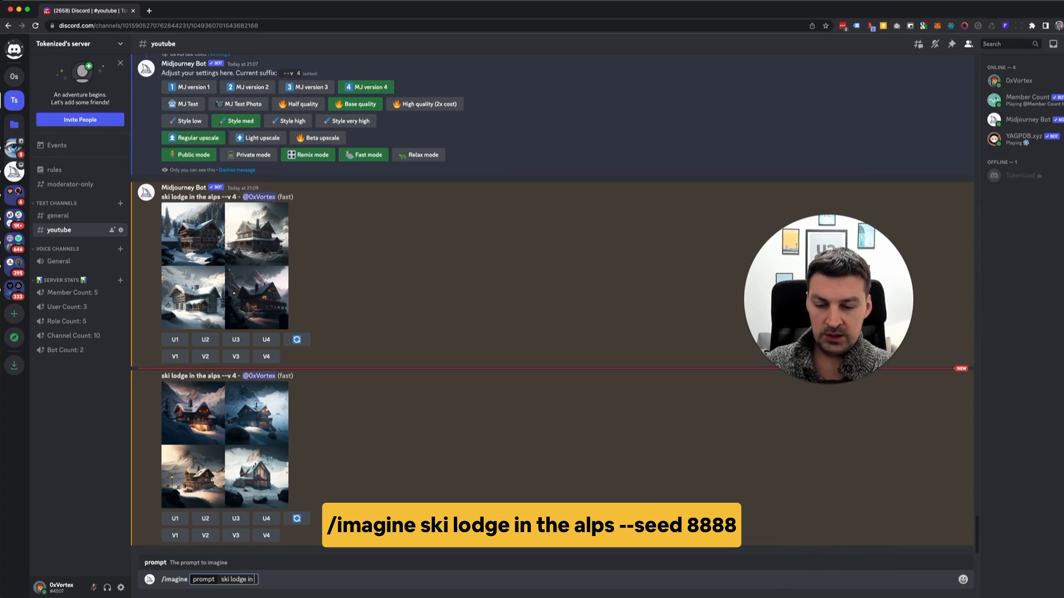
type("the alps")
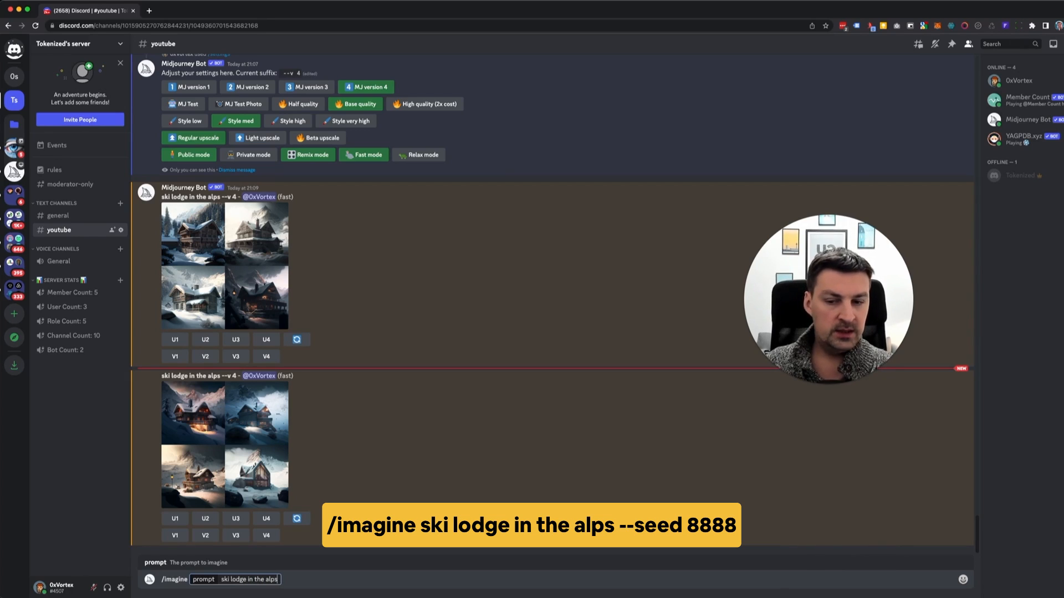
type("--seed")
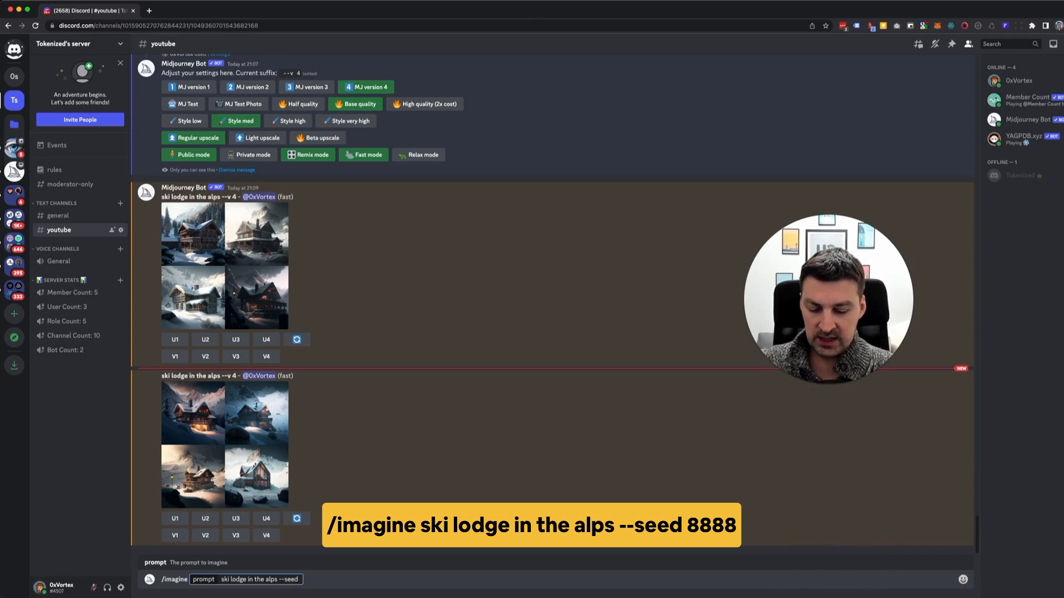
type("8")
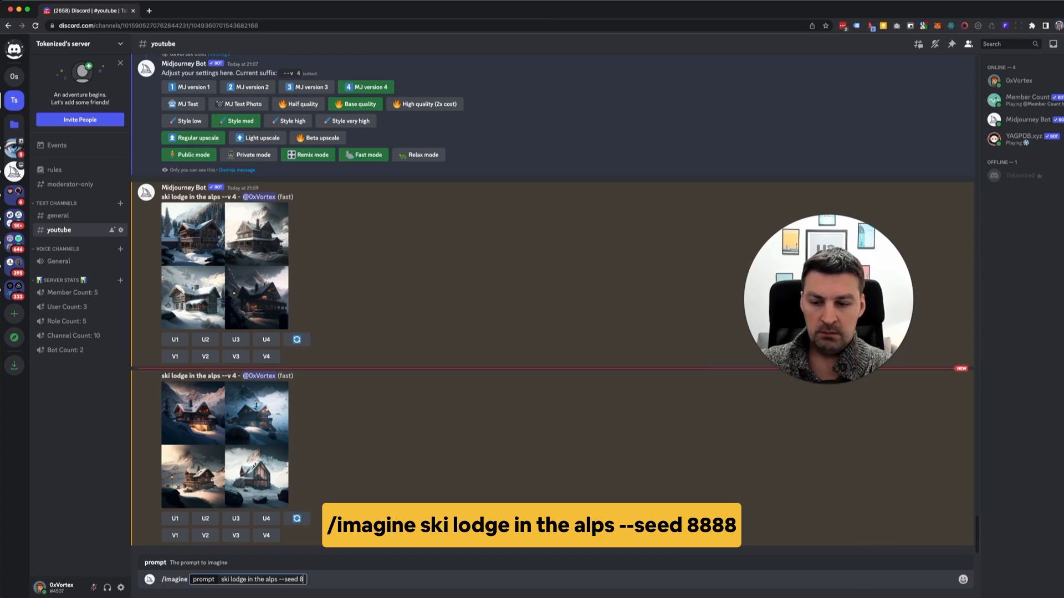
type("888")
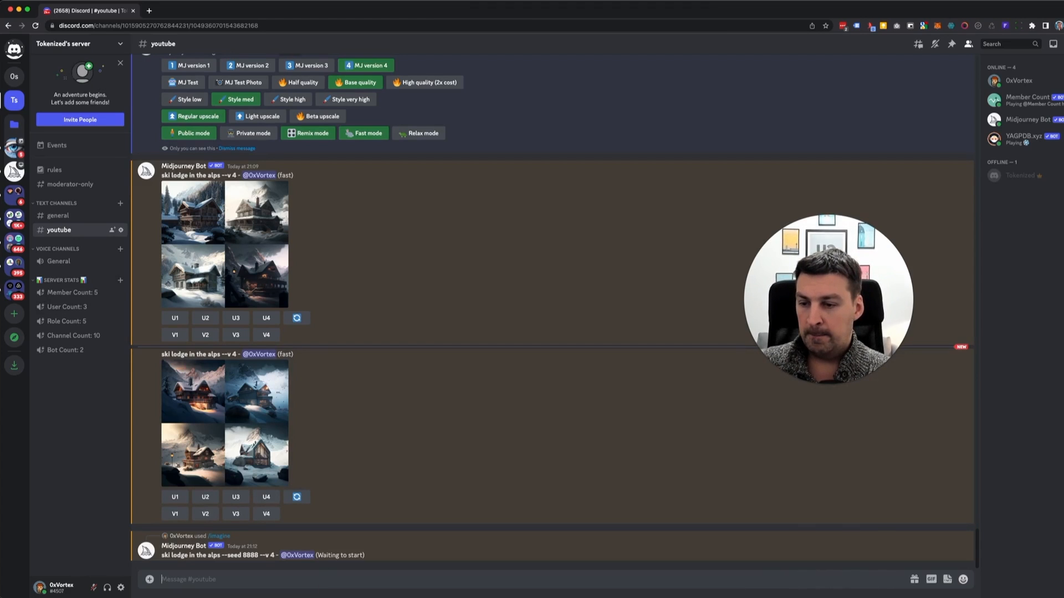
- Scroll down to the finished seed 8888 ski lodge grid
scroll("down", 3)
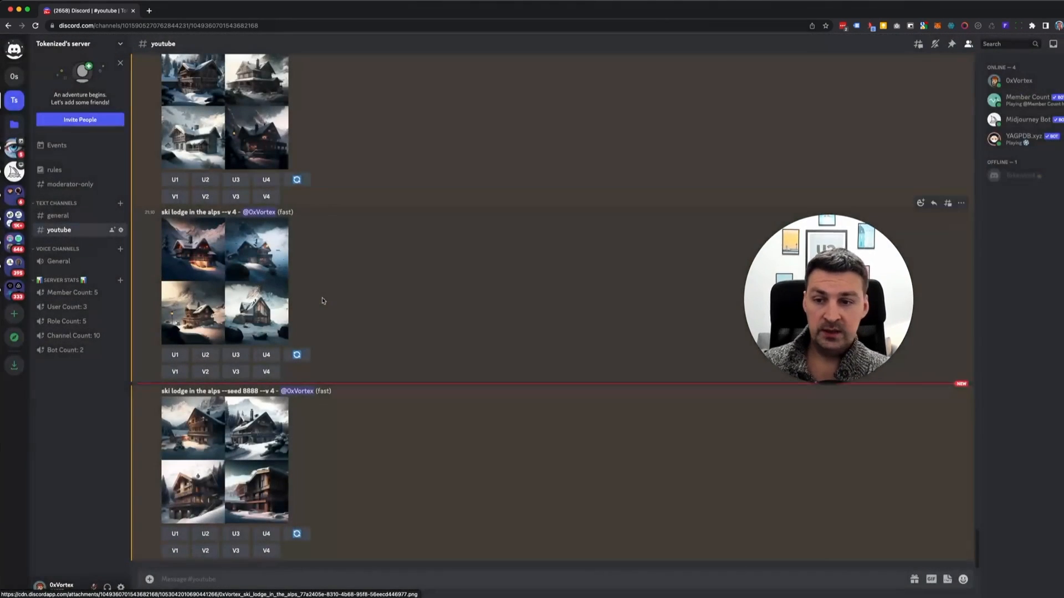
scroll("down", 3)
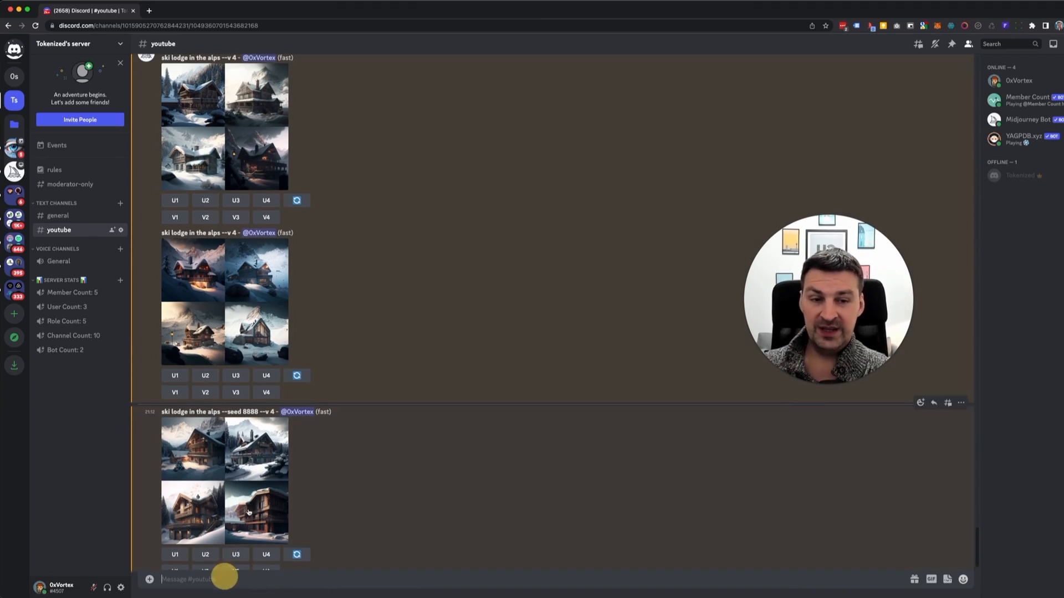
- Resubmit 'ski lodge in the alps --seed 8888' to get an identical grid
type("/imagine prompt")
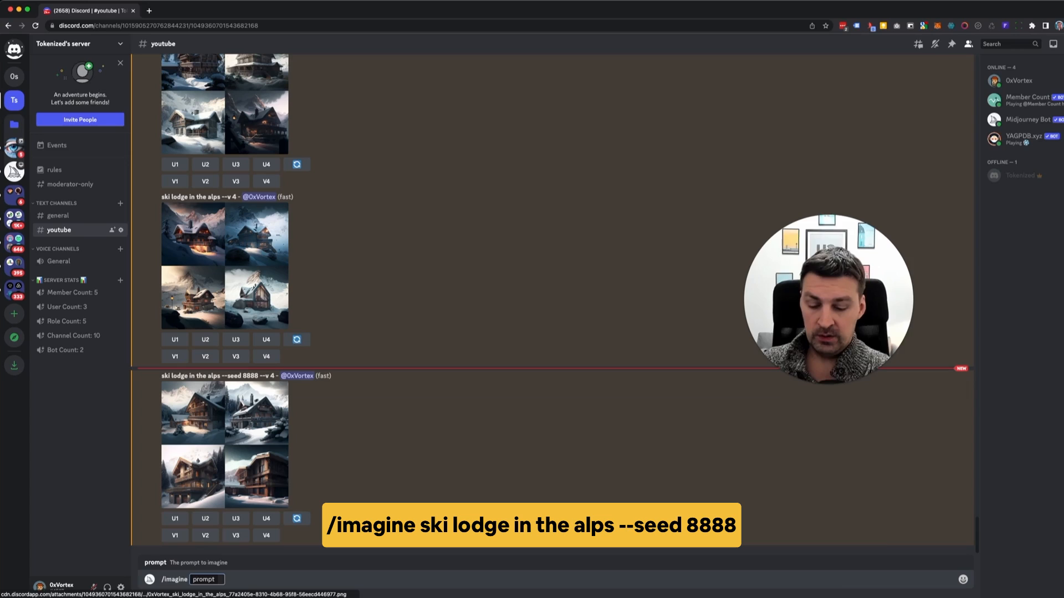
type("ski lodge in the alps --seed 8888")
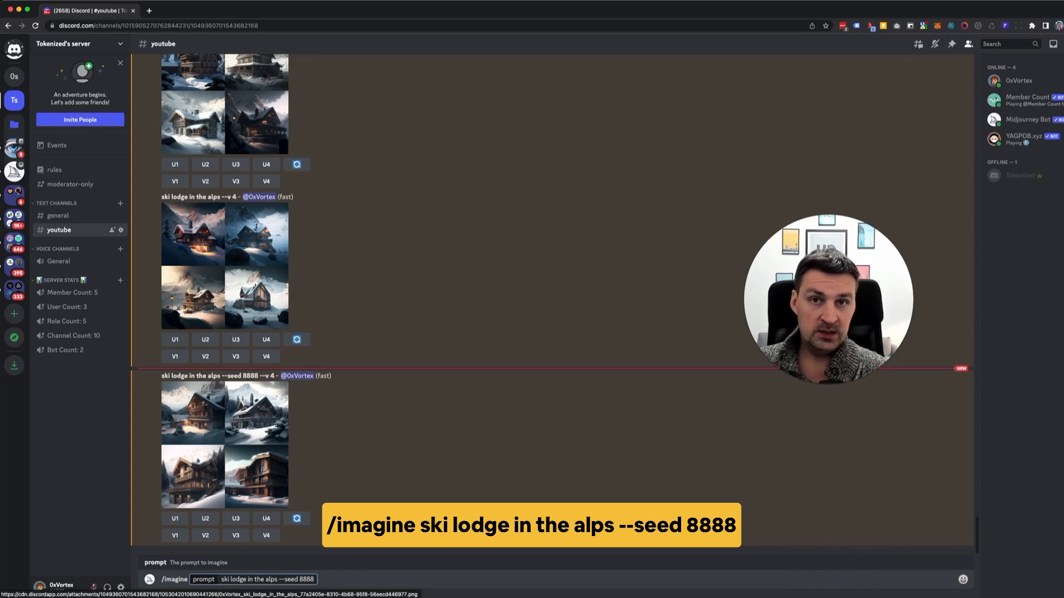
key("Enter")
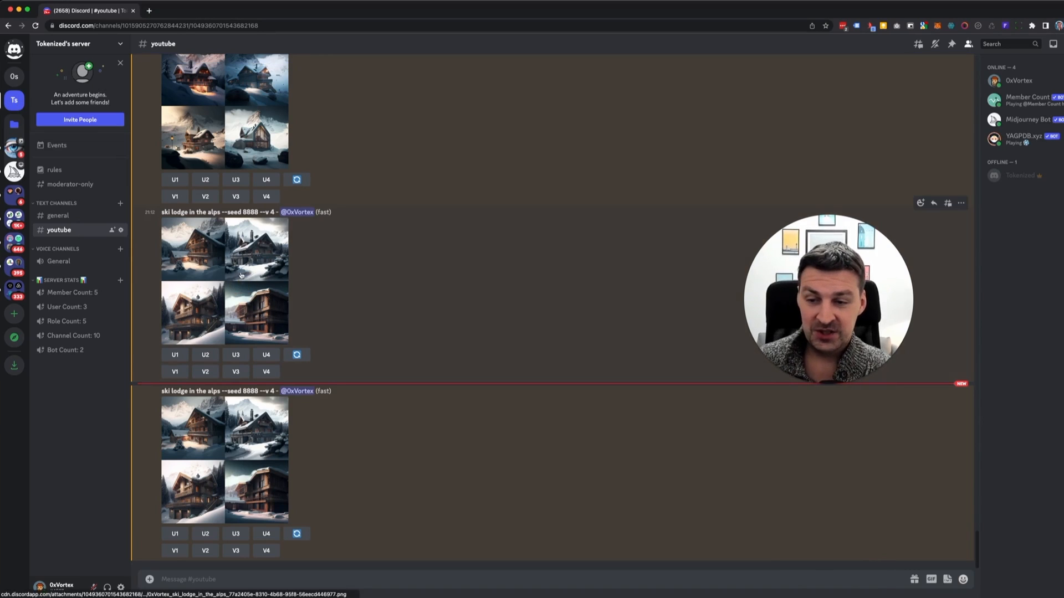
left_click(224, 278)
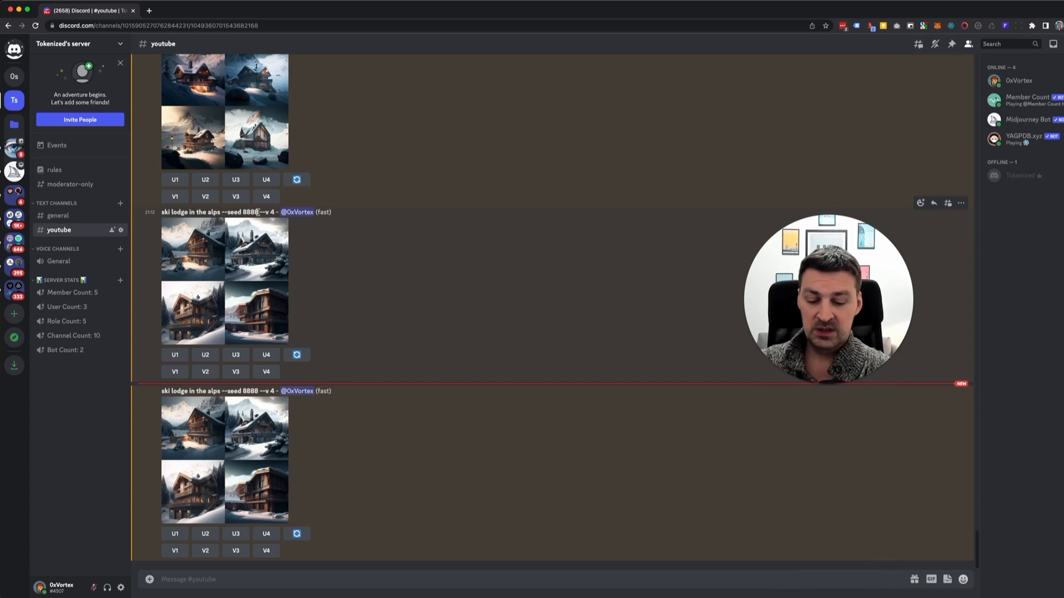
- Run /settings, select MJ version 3, and dismiss the settings message
type("/settings")
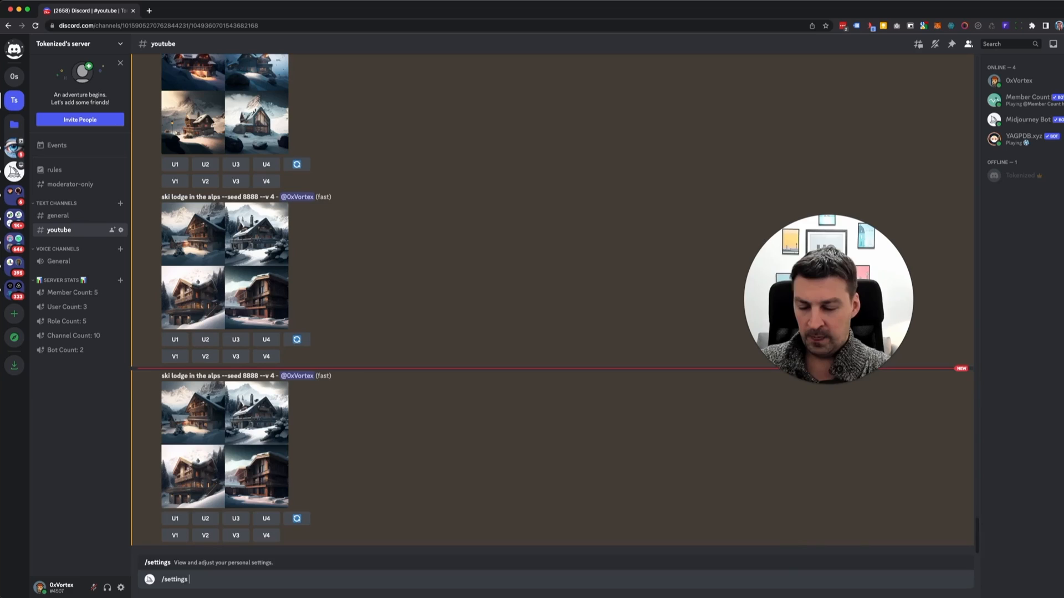
key("Enter")
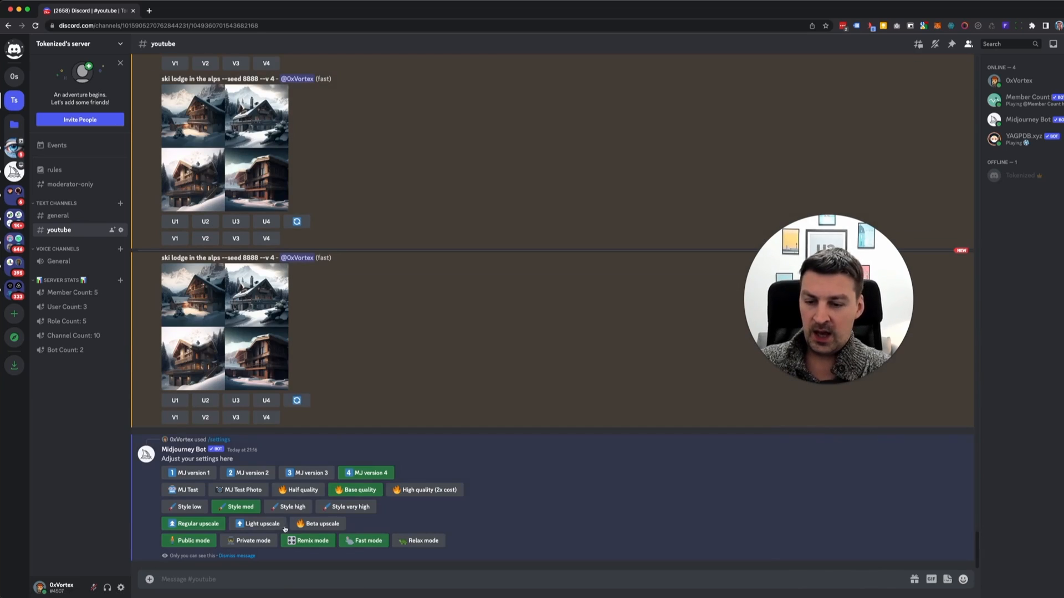
left_click(305, 472)
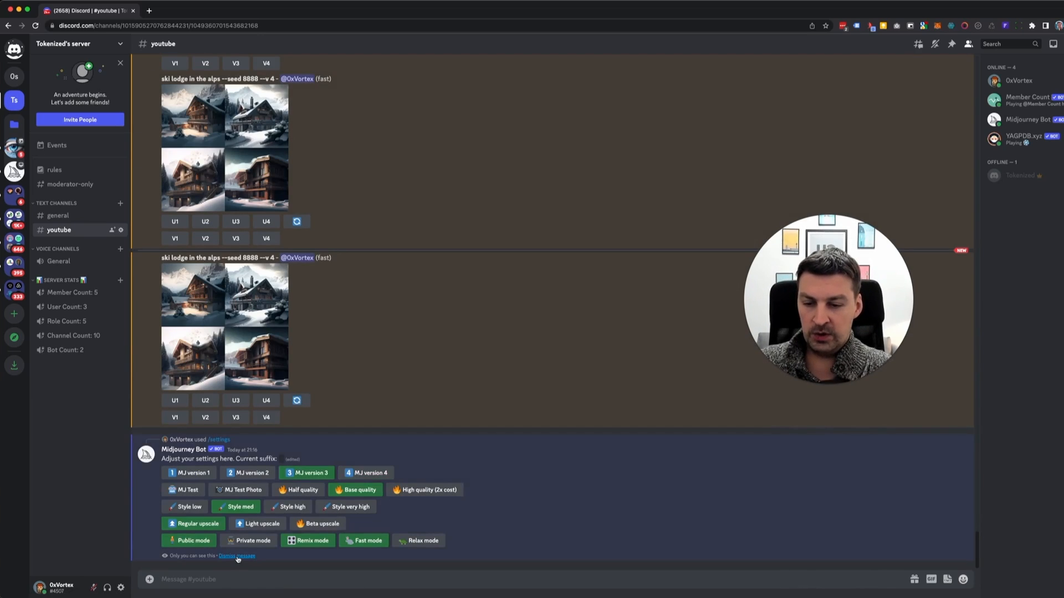
left_click(236, 556)
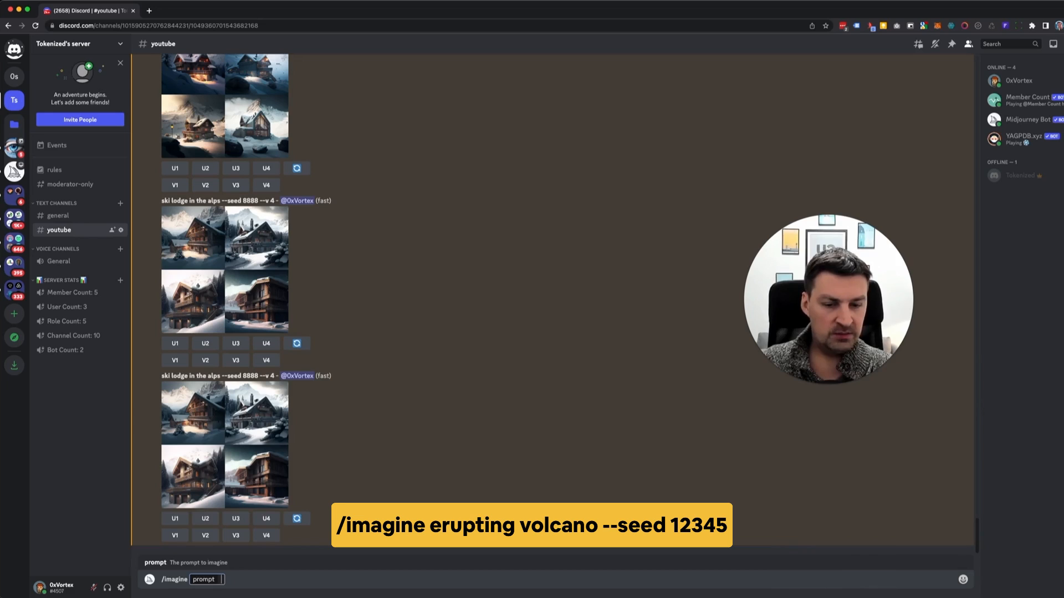
- Submit the prompt 'erupting volcano --seed 12345' under version 3
type("er")
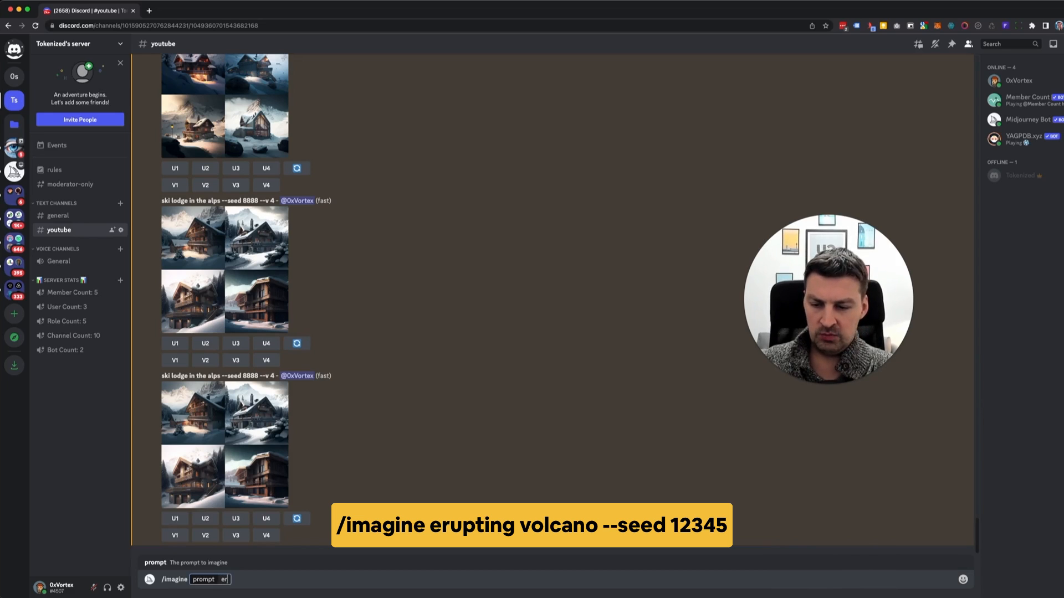
type("erupting volcano")
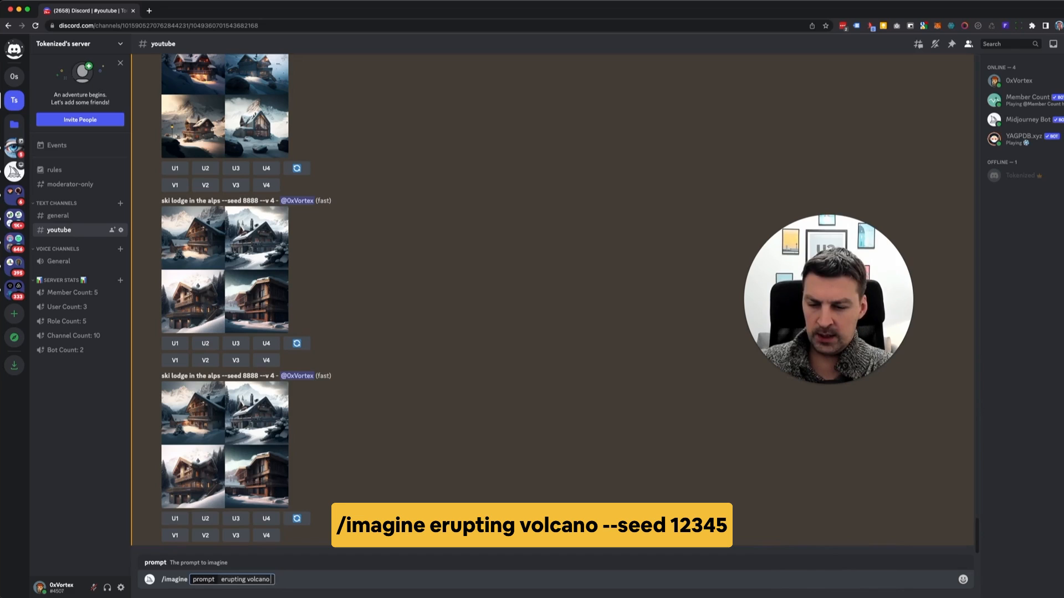
type("--seed")
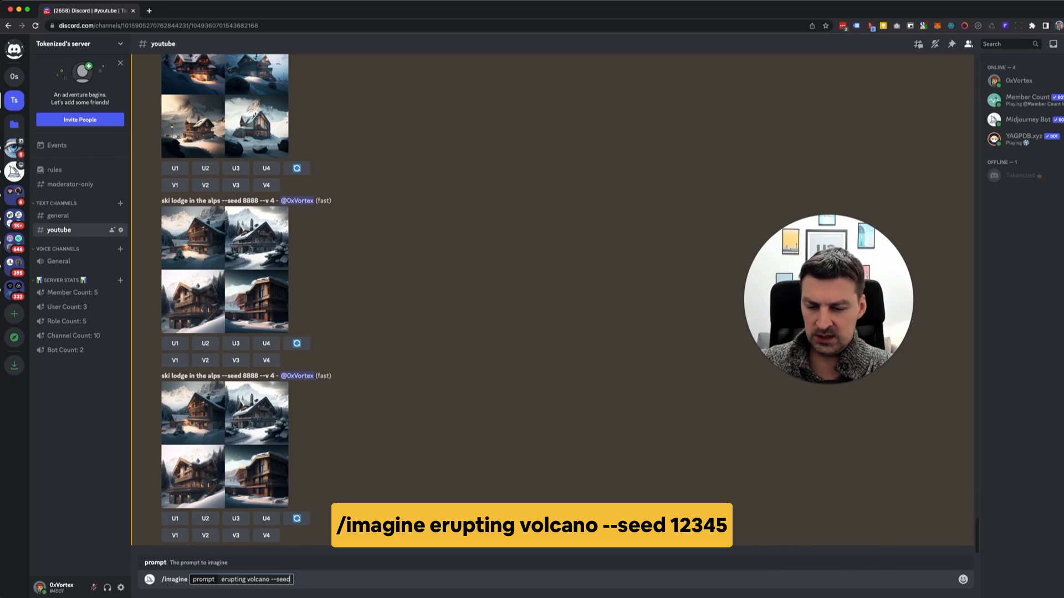
type("1234")
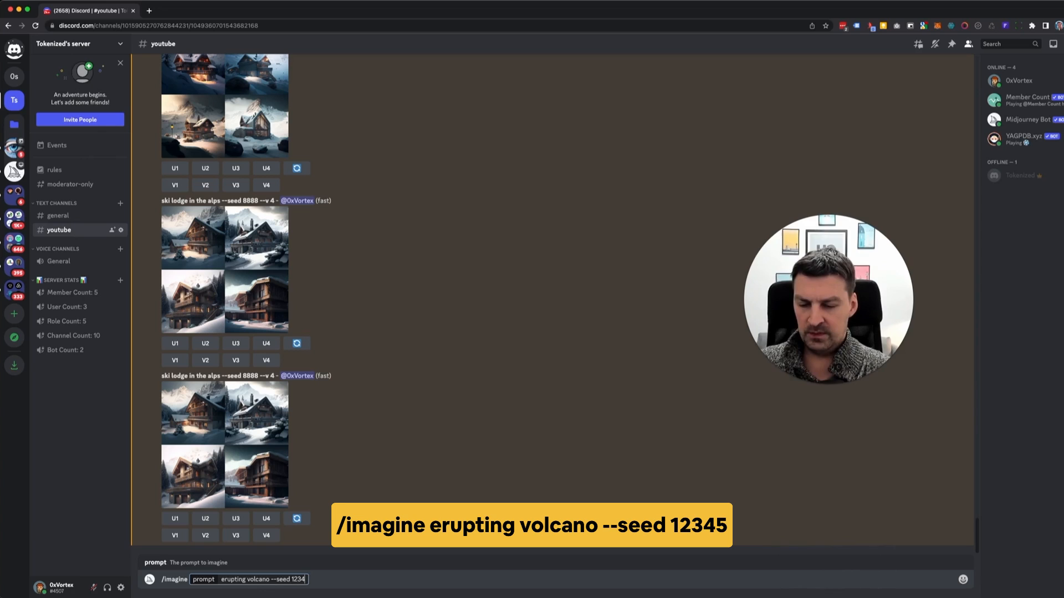
type("5")
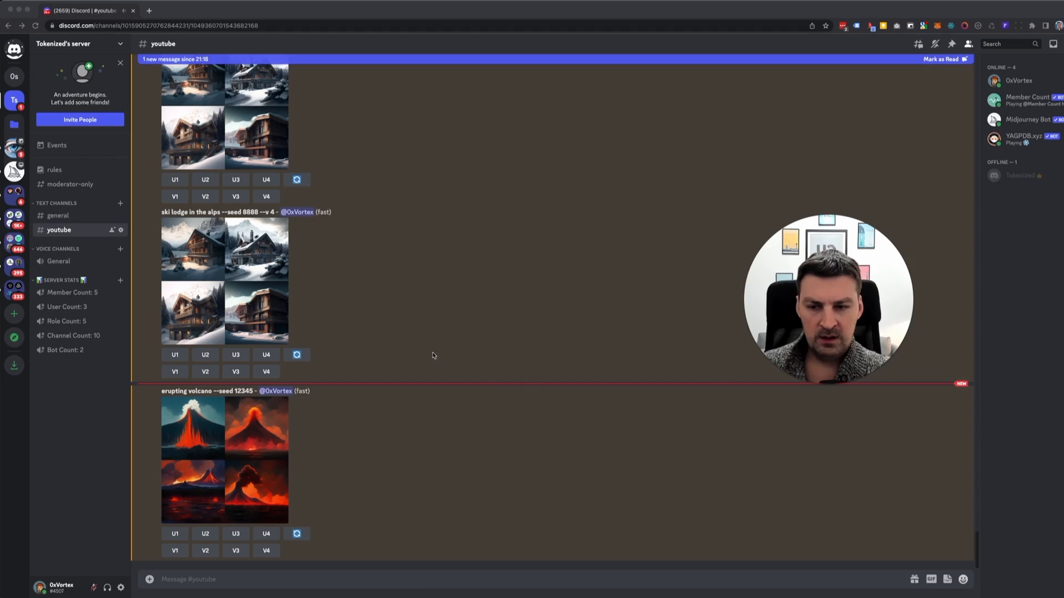
left_click(224, 458)
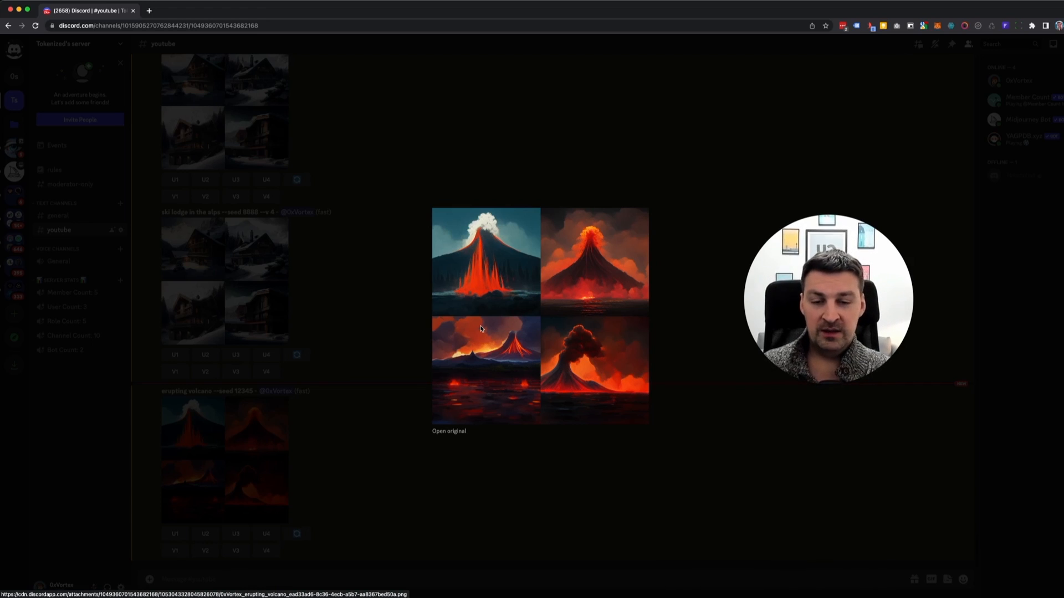
mouse_move(411, 338)
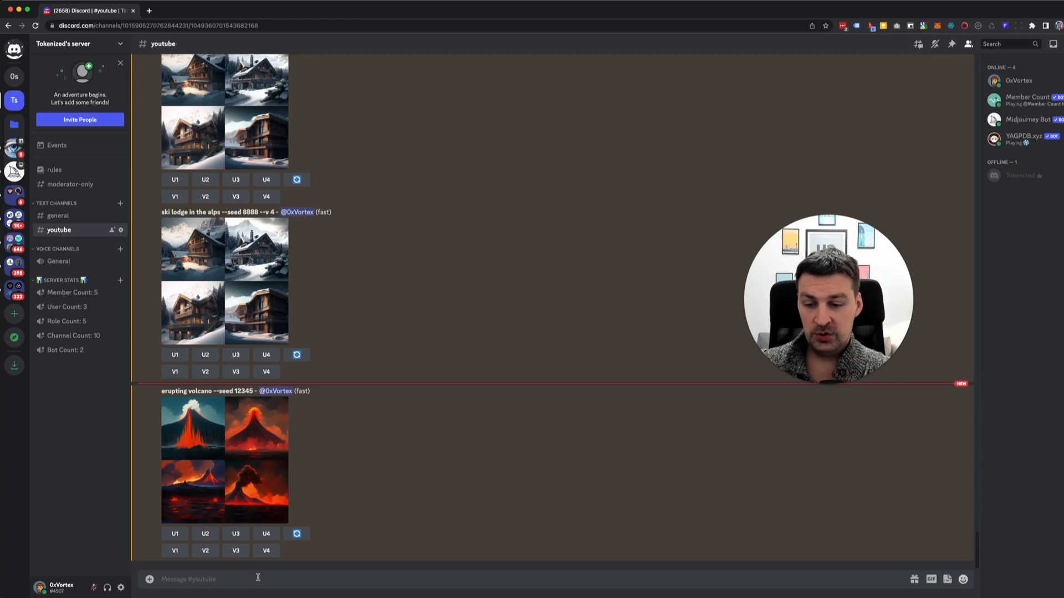
- Retype the /imagine prompt 'erupting volcano --seed 12345' for a second grid
type("/imagine prompt")
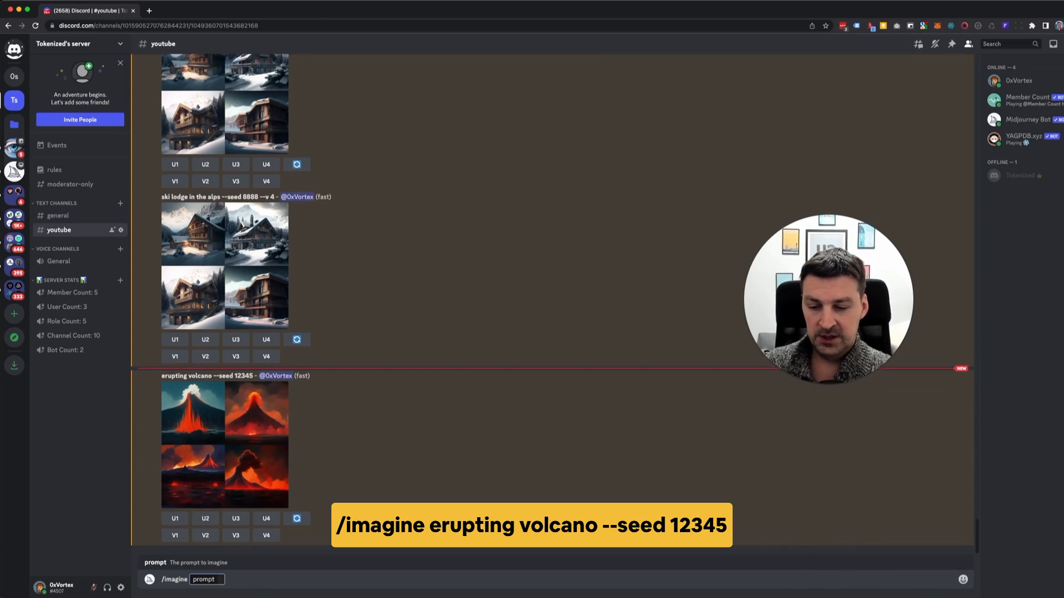
type("erupting vol")
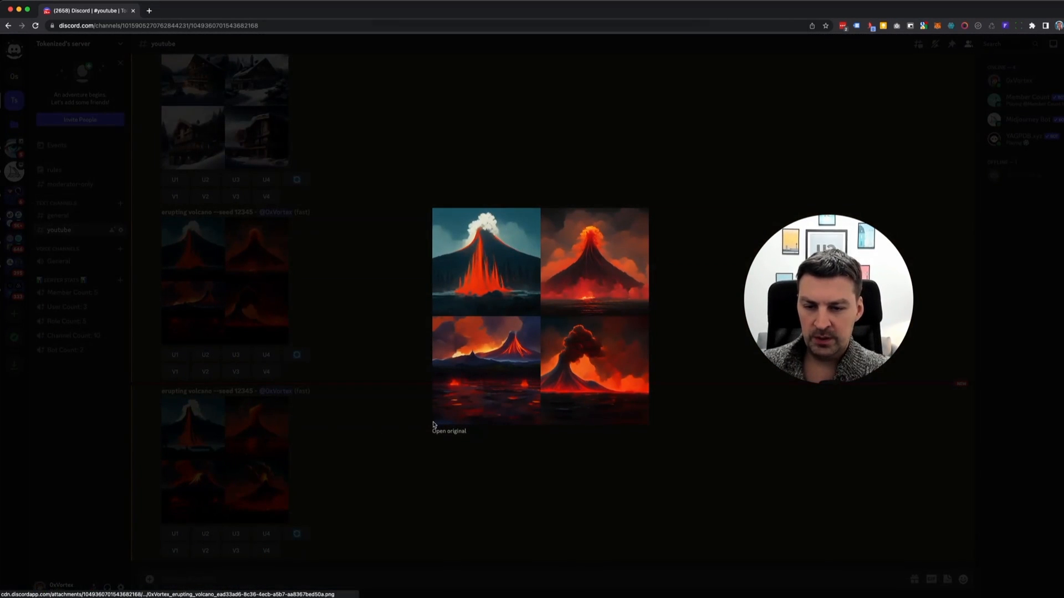
- Open both seed 12345 volcano grids as original images in new browser tabs
left_click(448, 431)
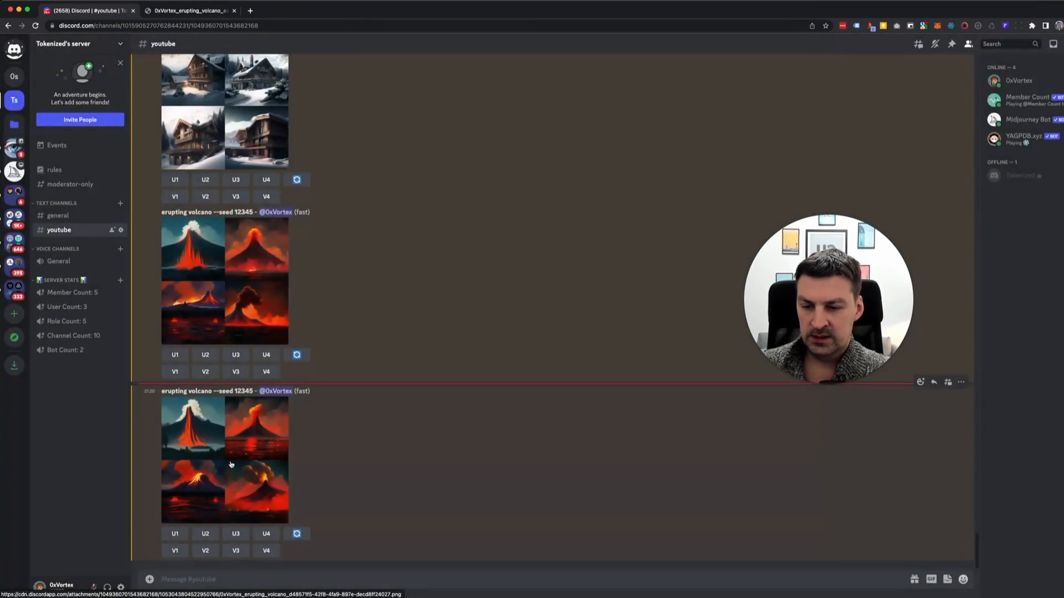
left_click(224, 458)
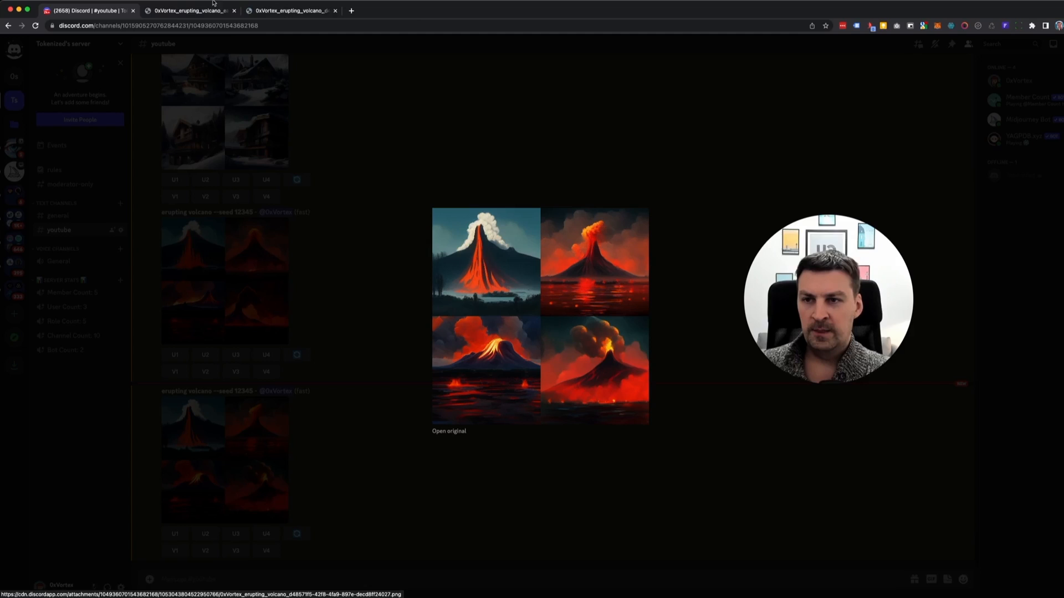
left_click(191, 10)
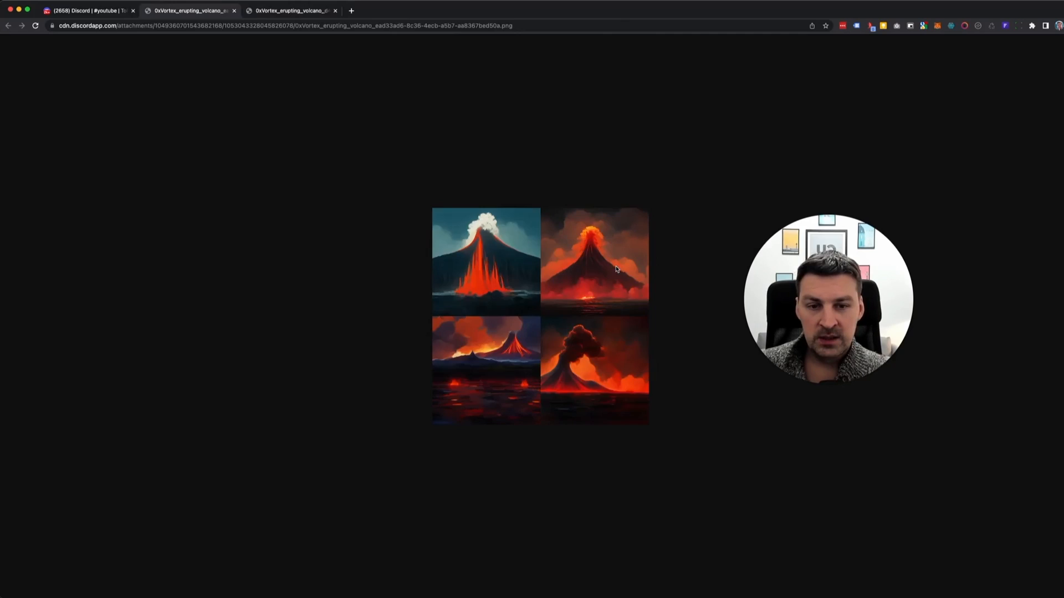
- View the second volcano grid's full-size image, then close that tab
left_click(291, 10)
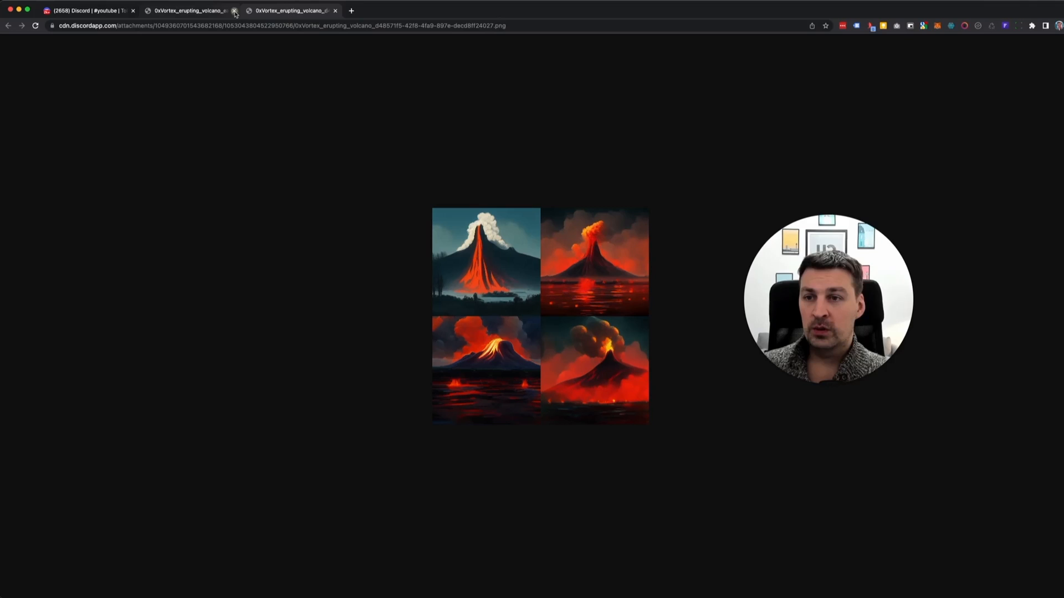
left_click(235, 10)
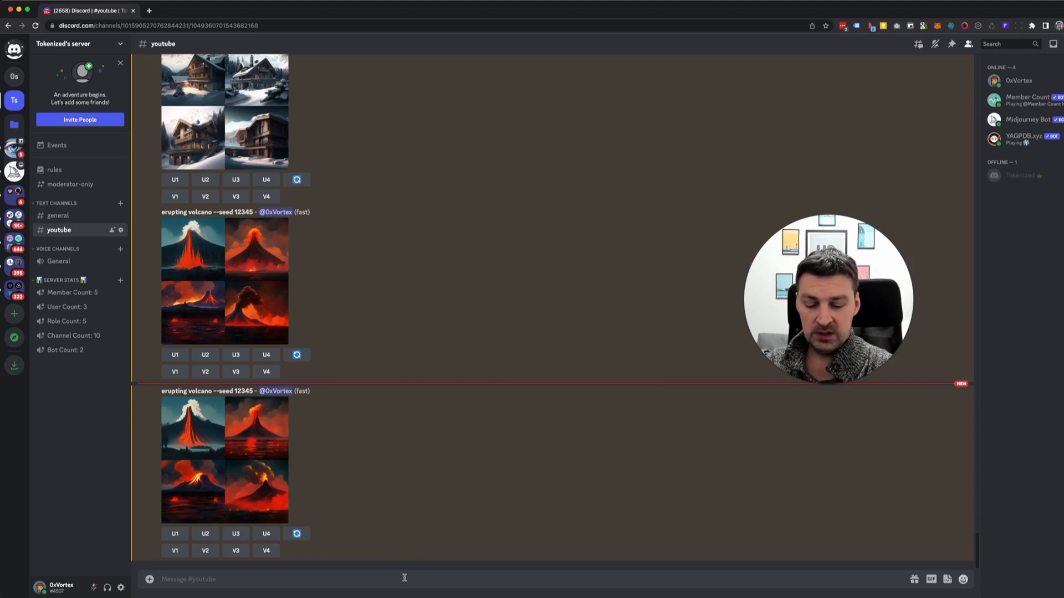
- Submit /imagine 'aztec temple in the jungle --sameseed 2022'
type("/imagine prompt")
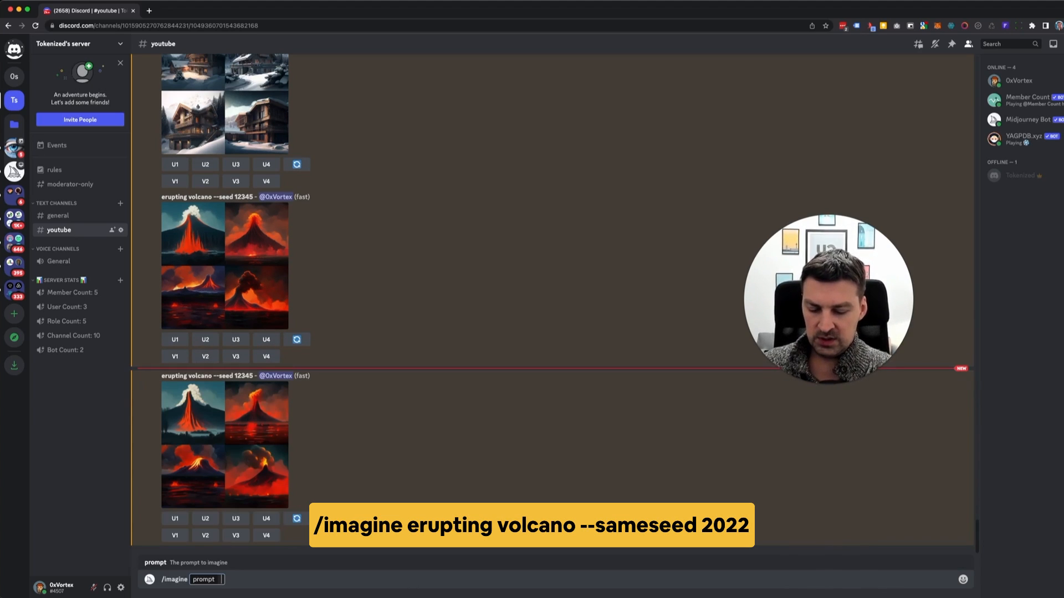
type("a")
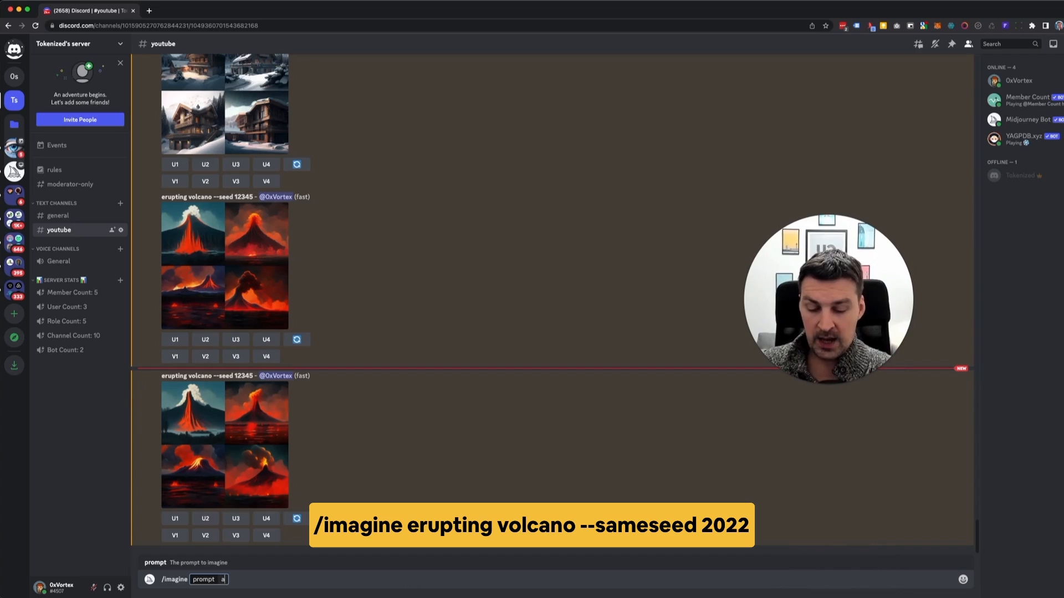
type("aztec temple in")
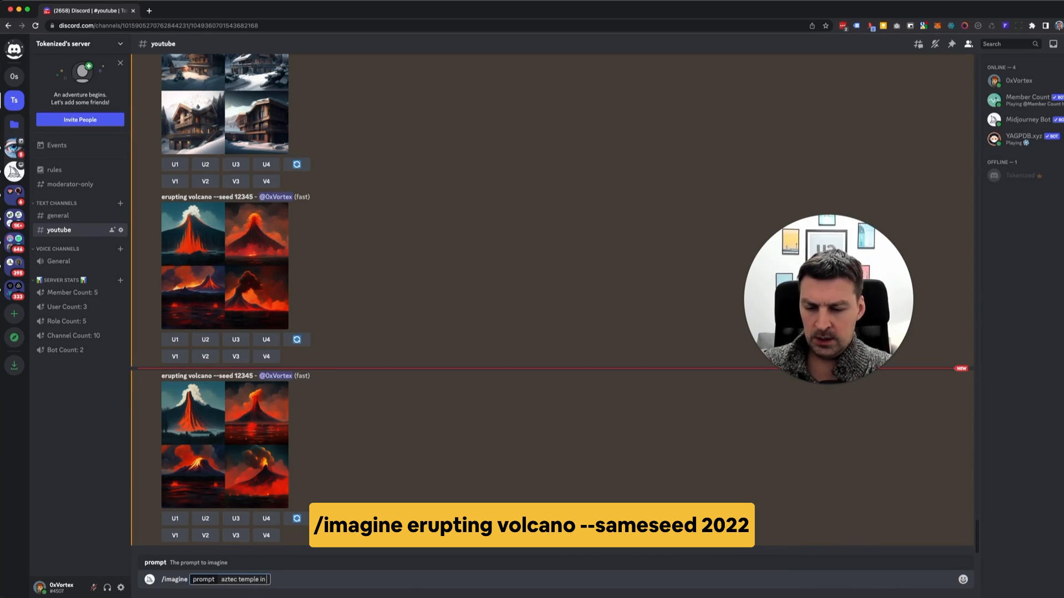
type("the jungle --sameseed 2")
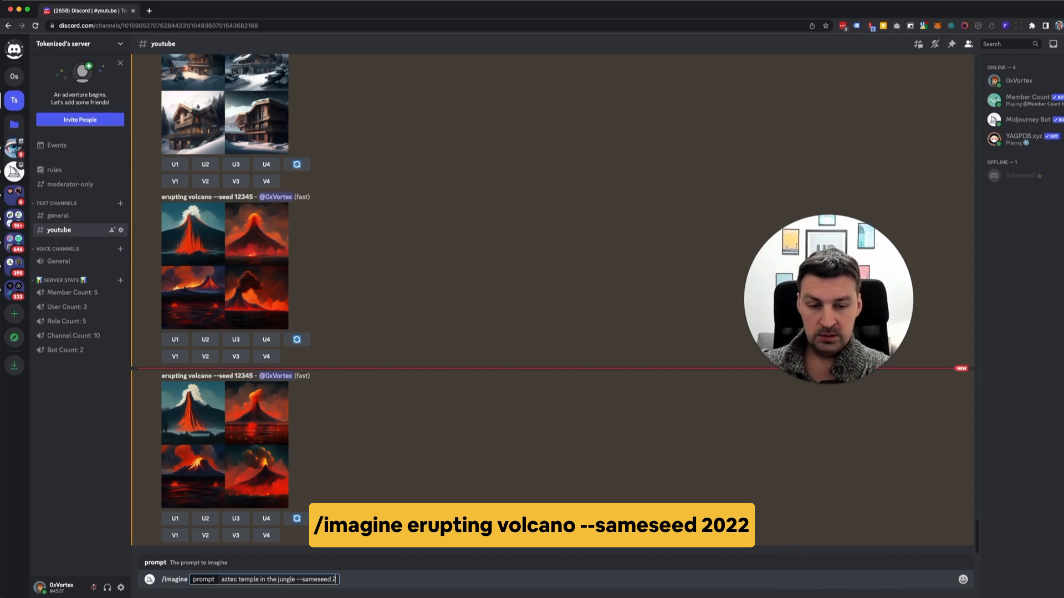
type("022")
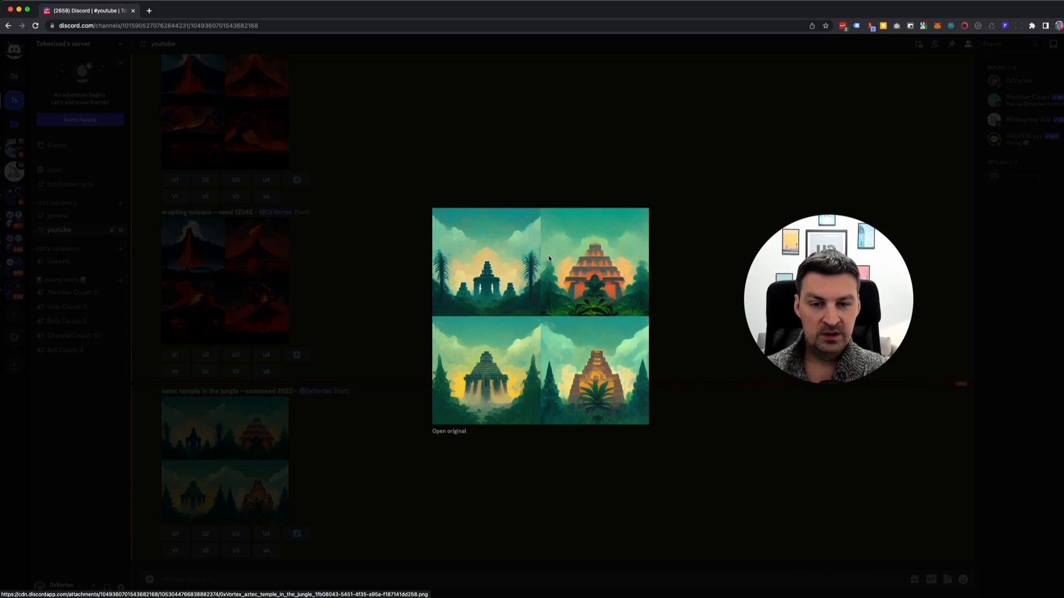
mouse_move(638, 284)
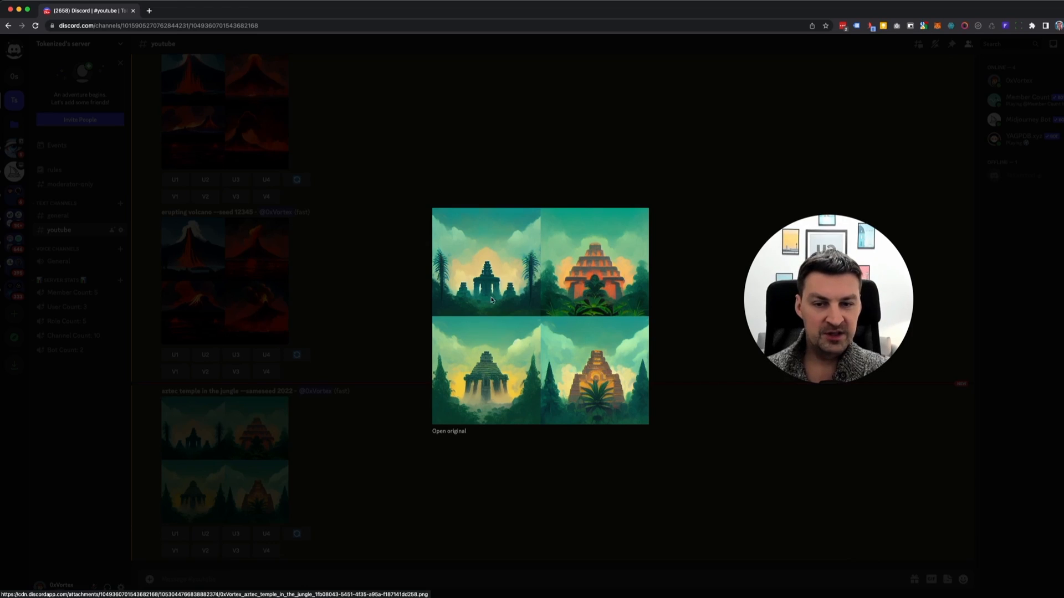
mouse_move(505, 385)
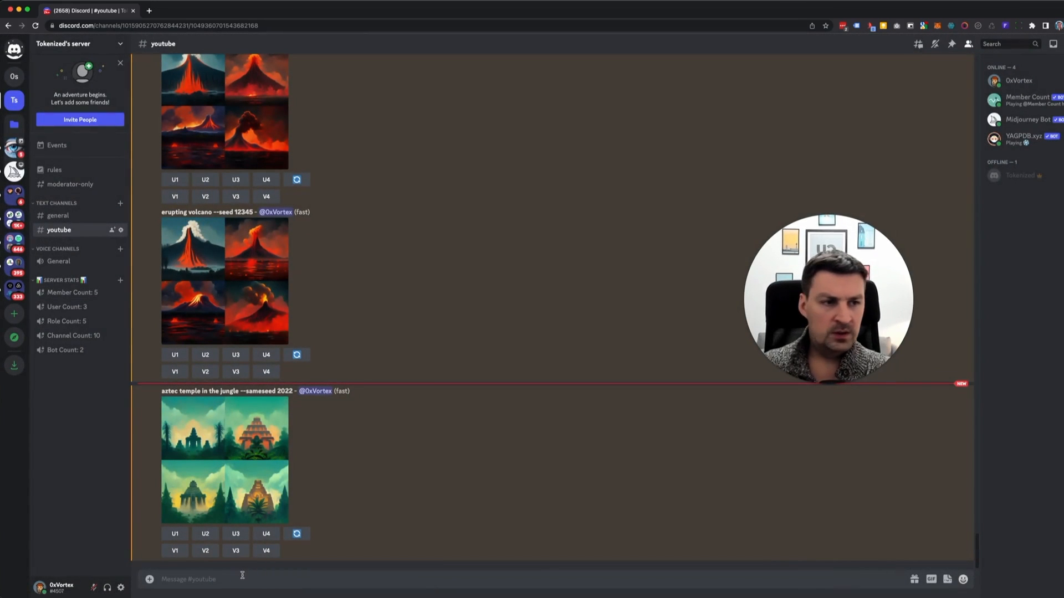
- Submit /imagine 'erupting volcano --sameseed 12345'
type("/imag")
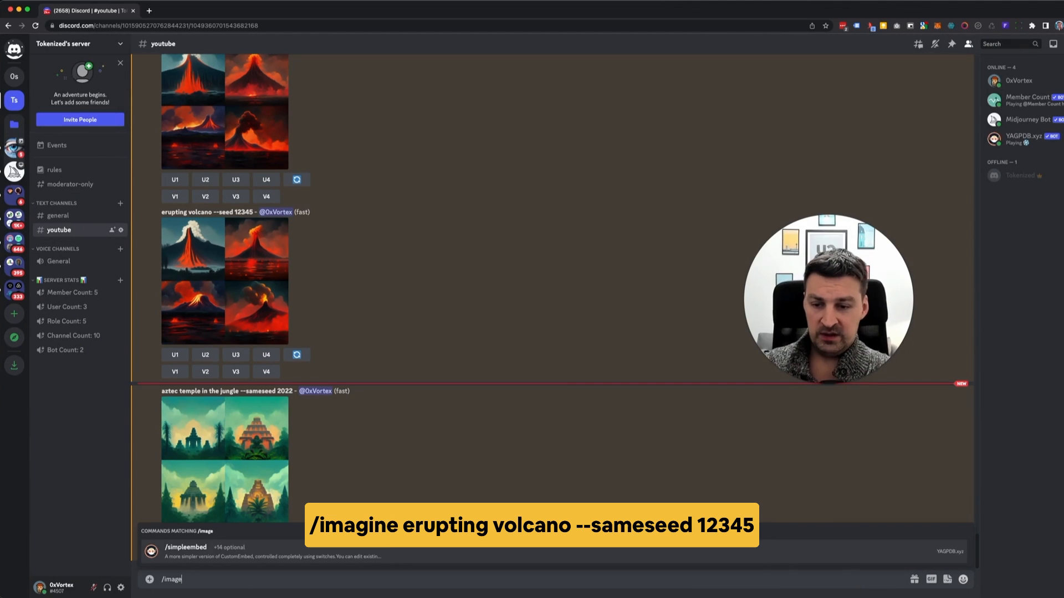
type("erupting volcano --sameseed")
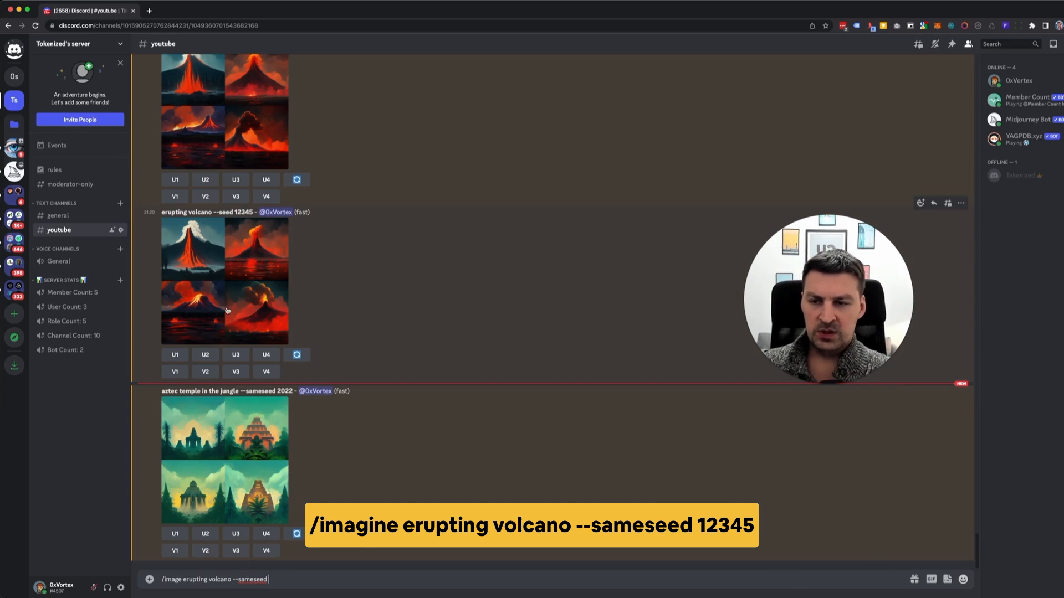
type("12345")
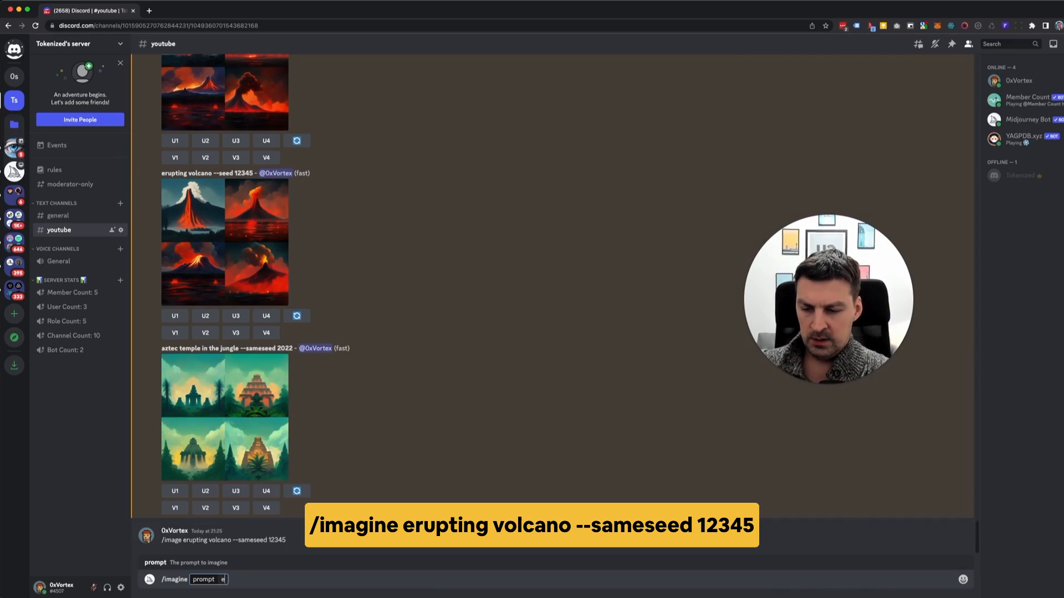
type("erupting volcano")
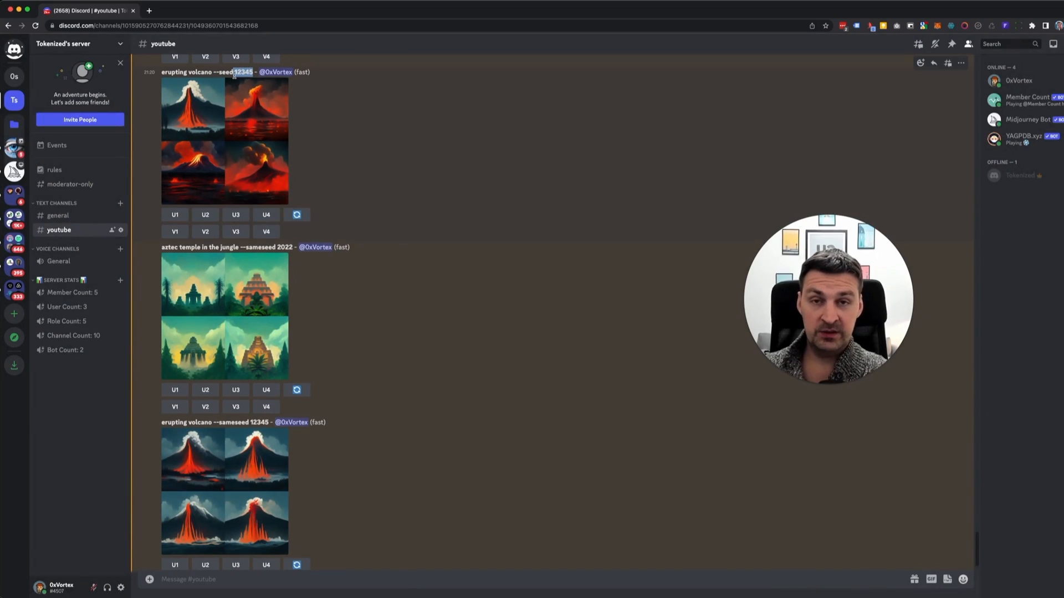
mouse_move(211, 183)
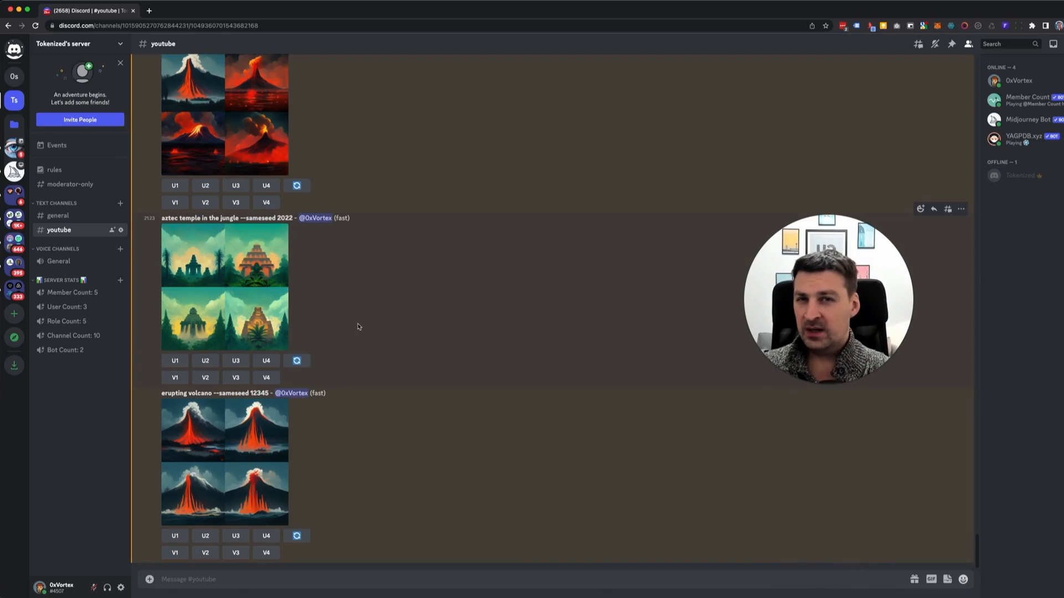
mouse_move(348, 326)
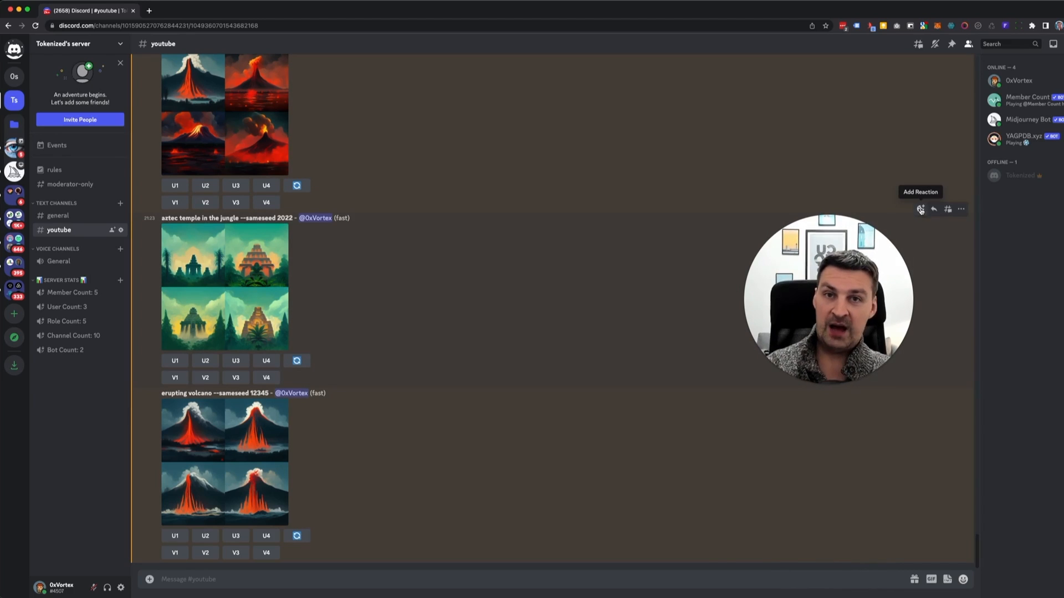
mouse_move(366, 289)
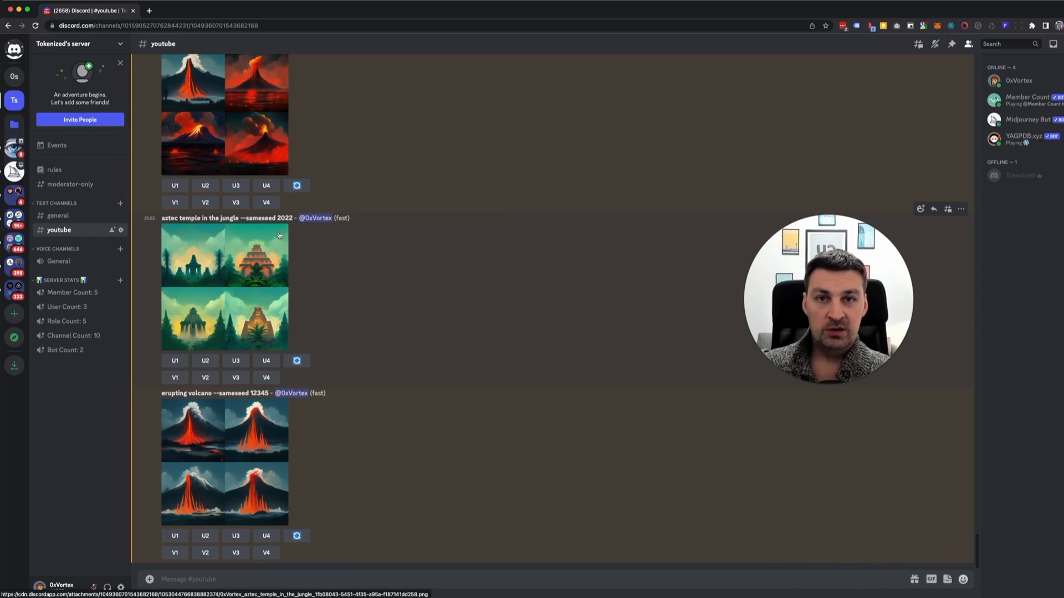
mouse_move(14, 172)
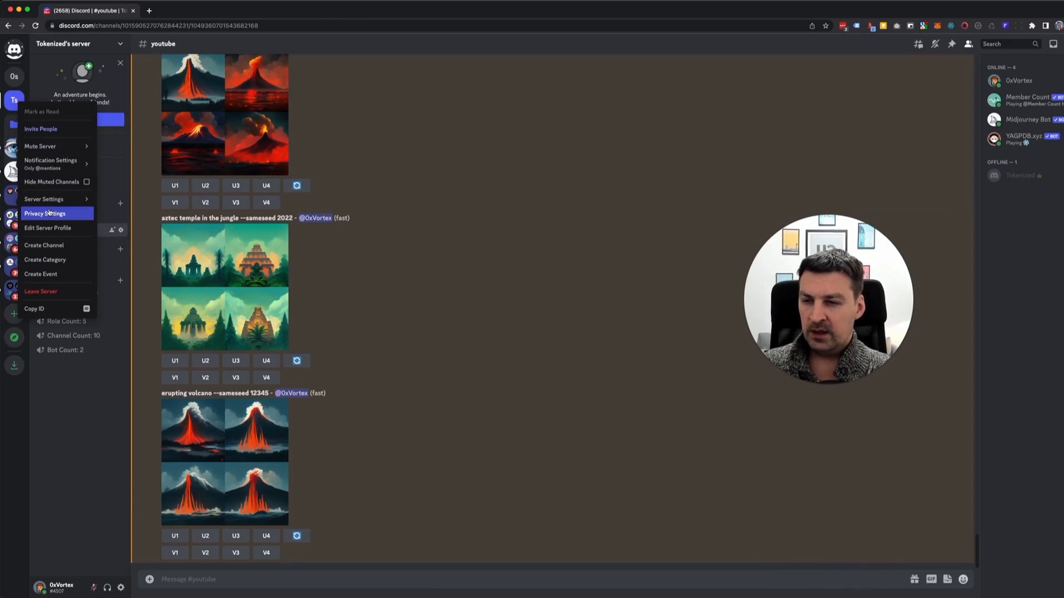
left_click(45, 213)
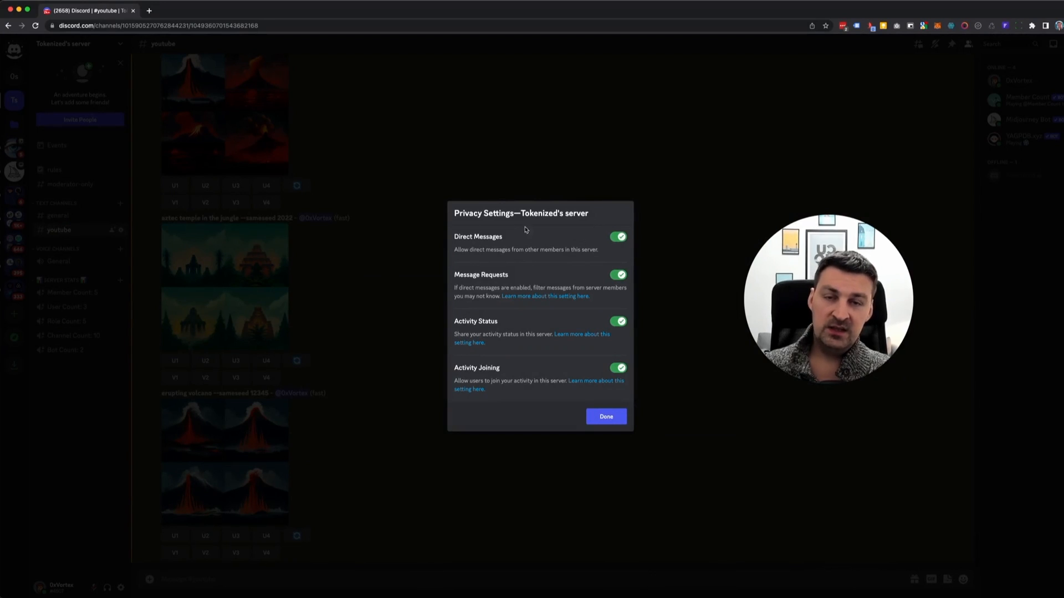
left_click(605, 416)
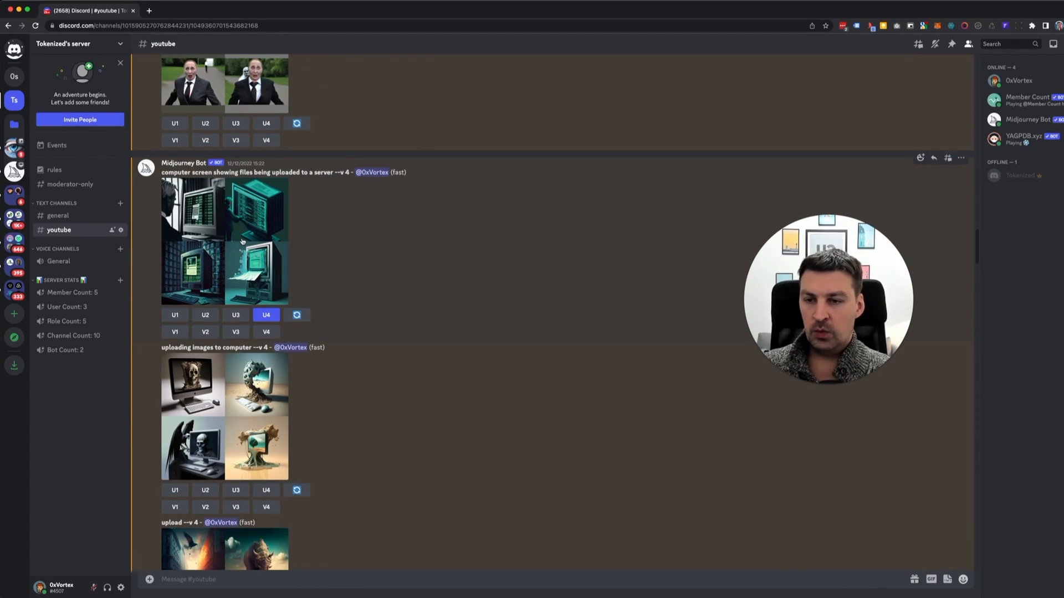
- React to the old computer-screen job with the envelope emoji
left_click(225, 242)
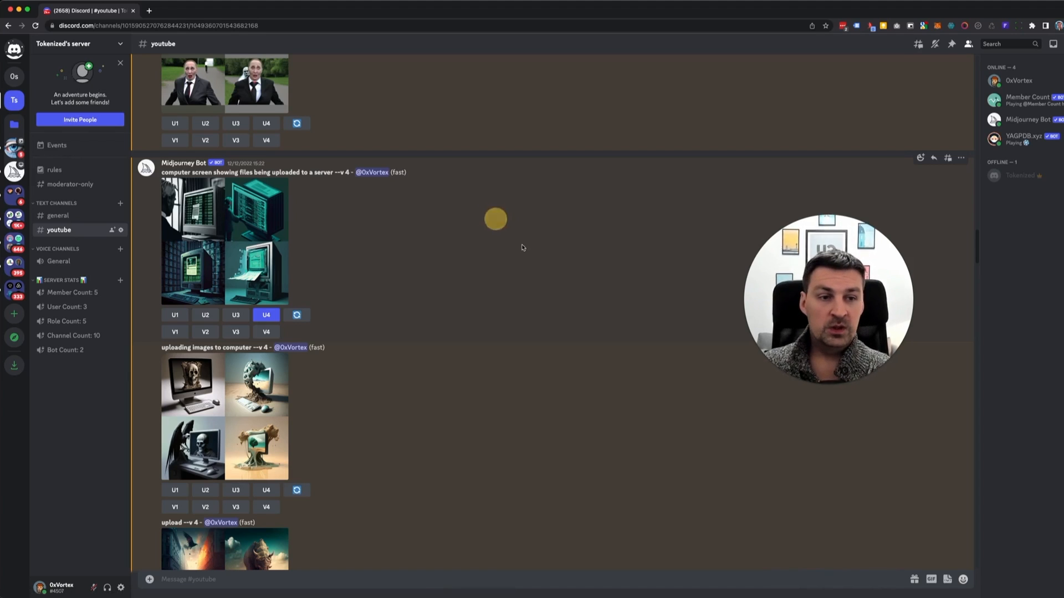
mouse_move(920, 157)
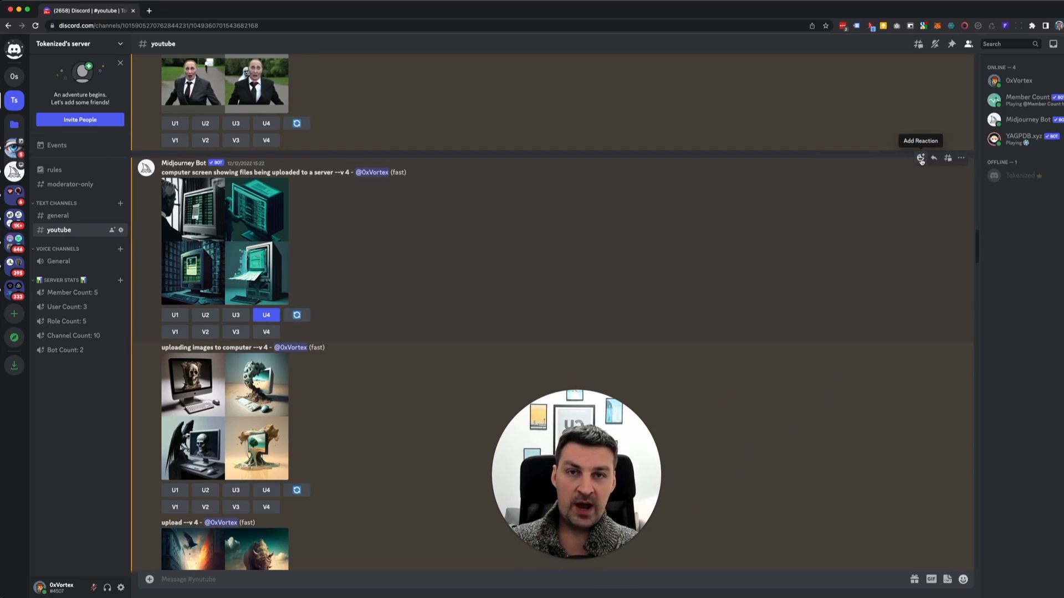
left_click(920, 158)
type("envelope")
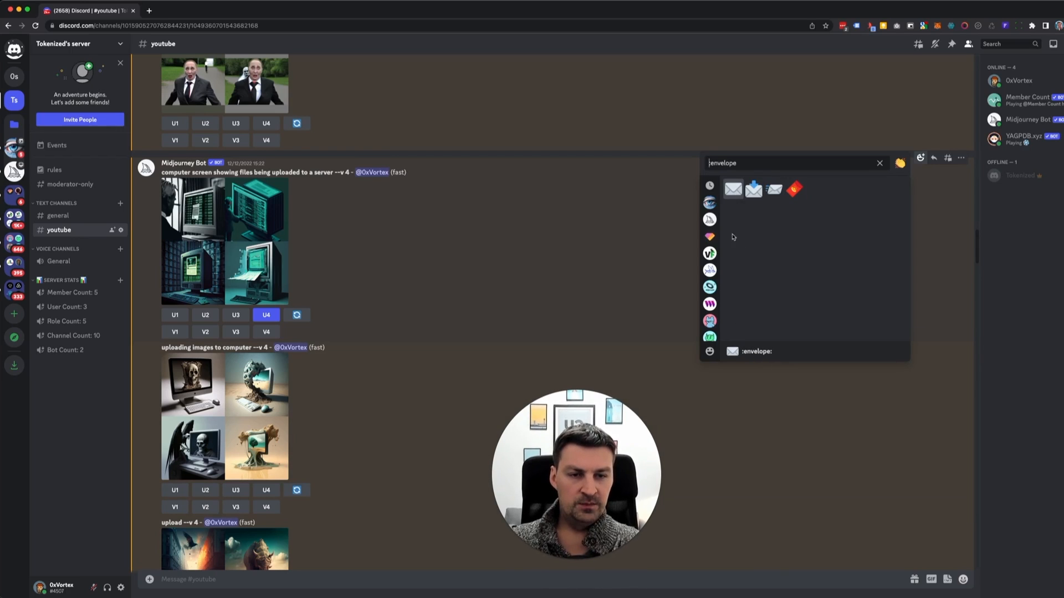
left_click(732, 189)
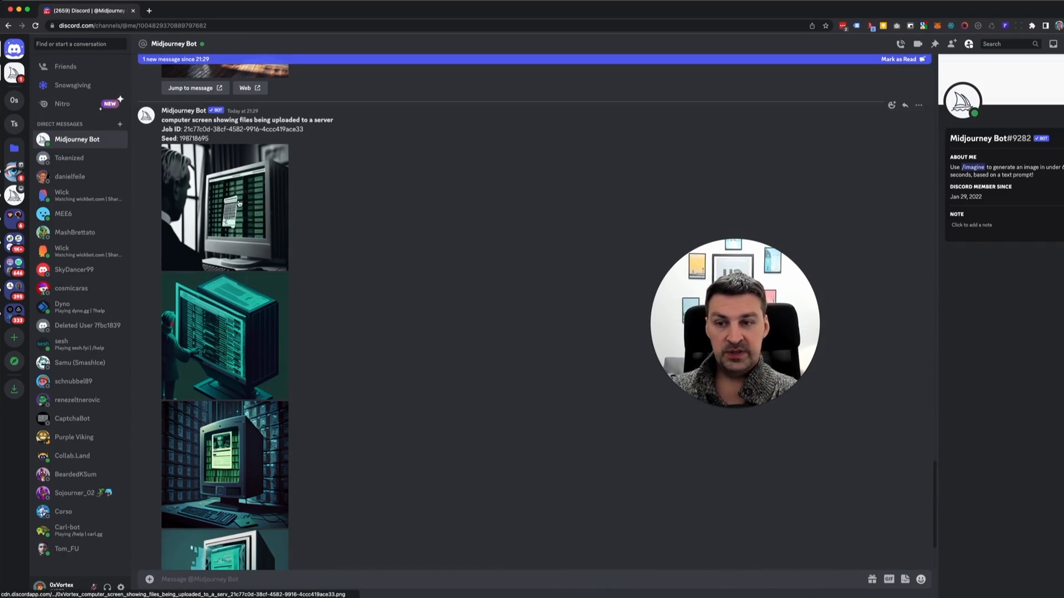
- Select the seed number 198718695 in the Midjourney Bot's job details message
left_click(224, 206)
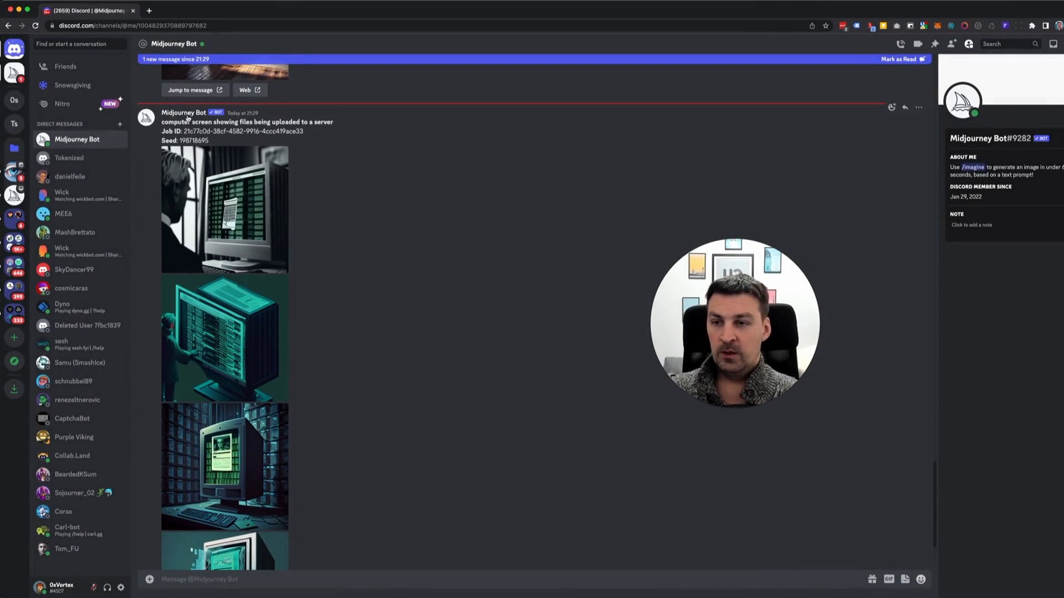
left_click_drag(184, 131, 303, 131)
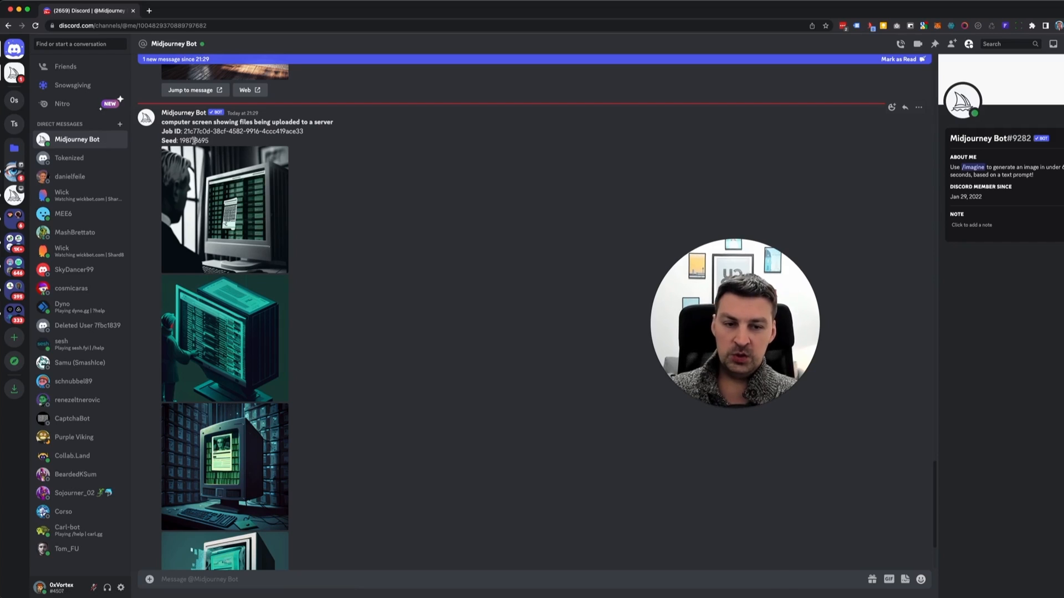
double_click(194, 140)
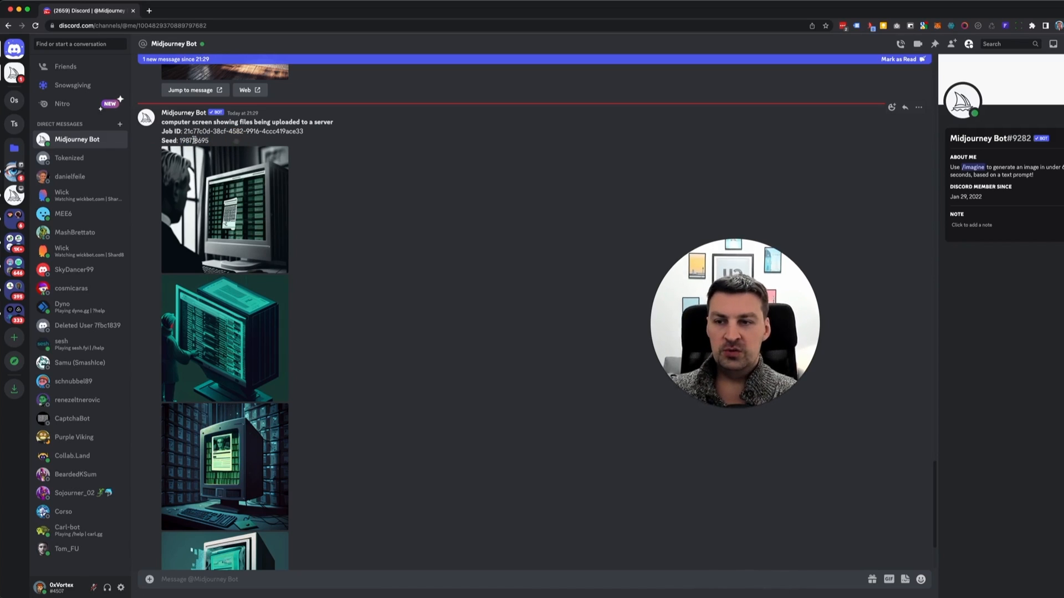
double_click(196, 140)
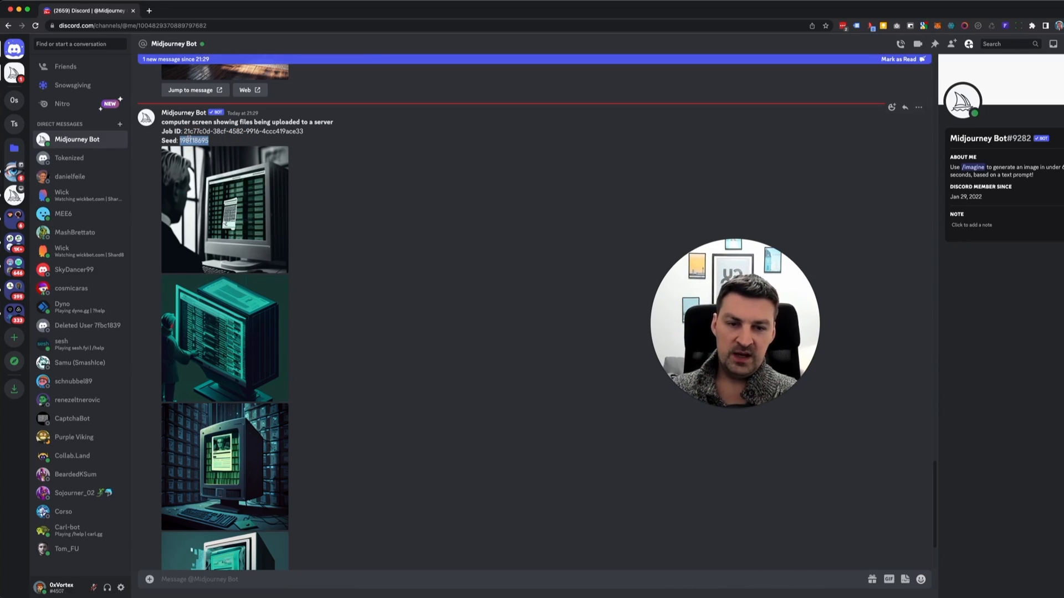